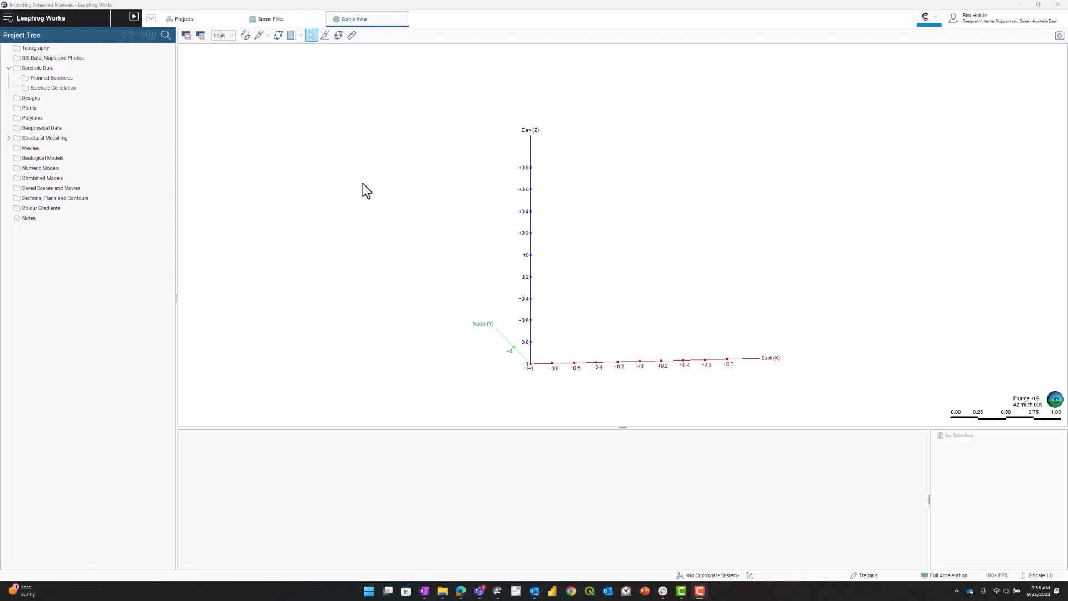
mouse_move(238, 147)
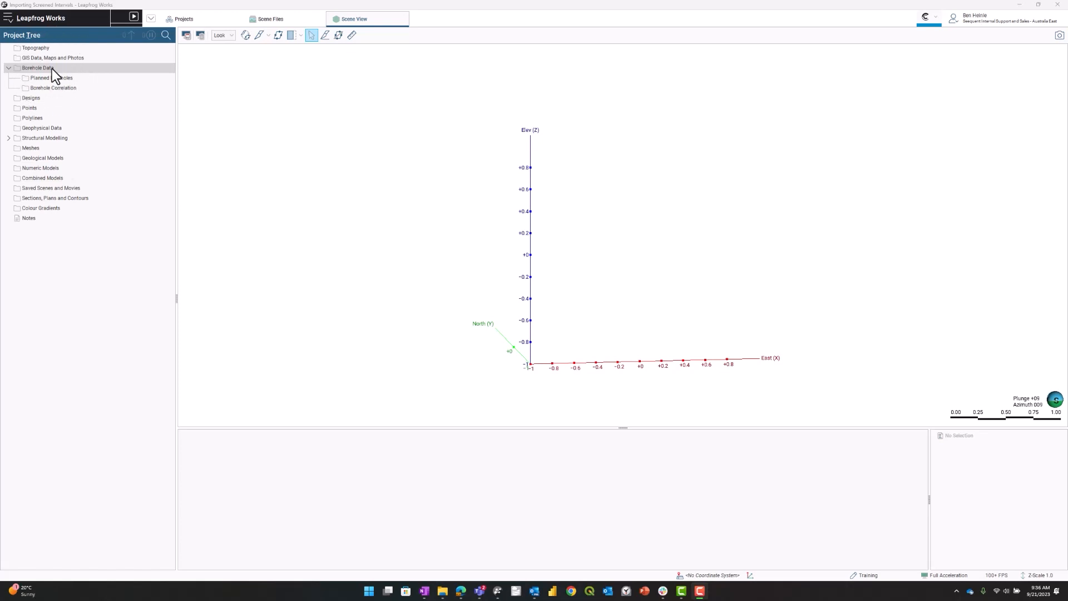
Step: Bring up the import options for the Borehole Data folder in the Project Tree
right_click(37, 66)
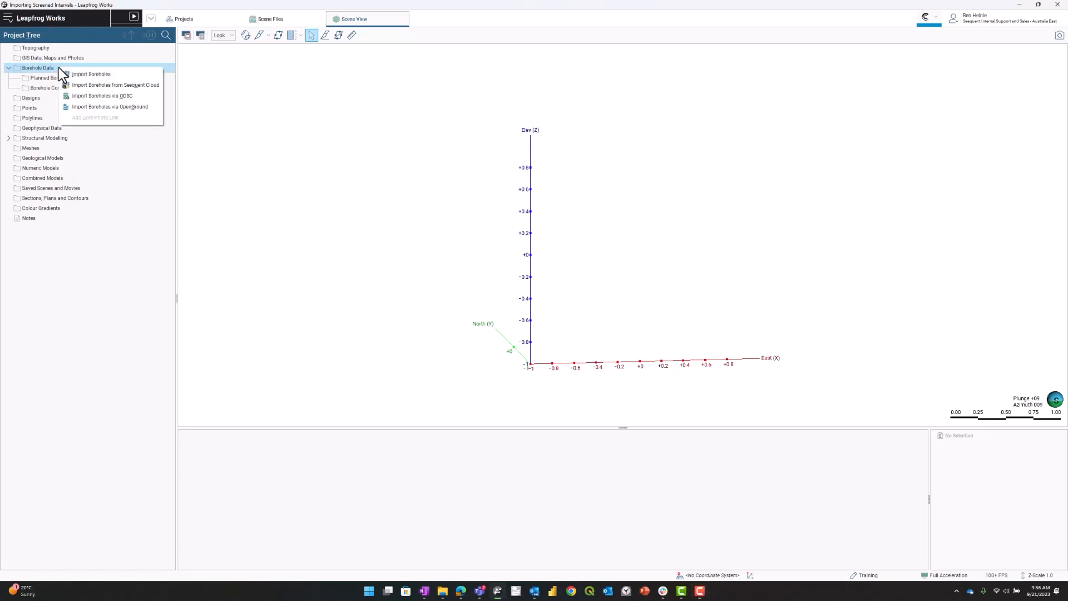
mouse_move(114, 82)
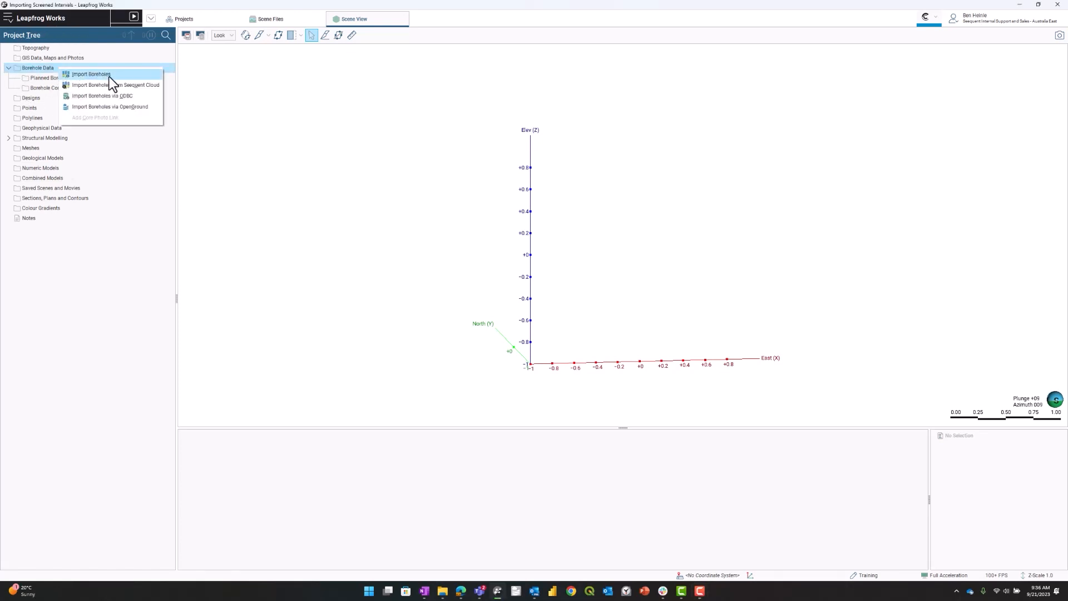
Step: Start Import Boreholes with Collar_LF and add Well Screens_LF as a second interval file alongside Geology_LF
click(90, 73)
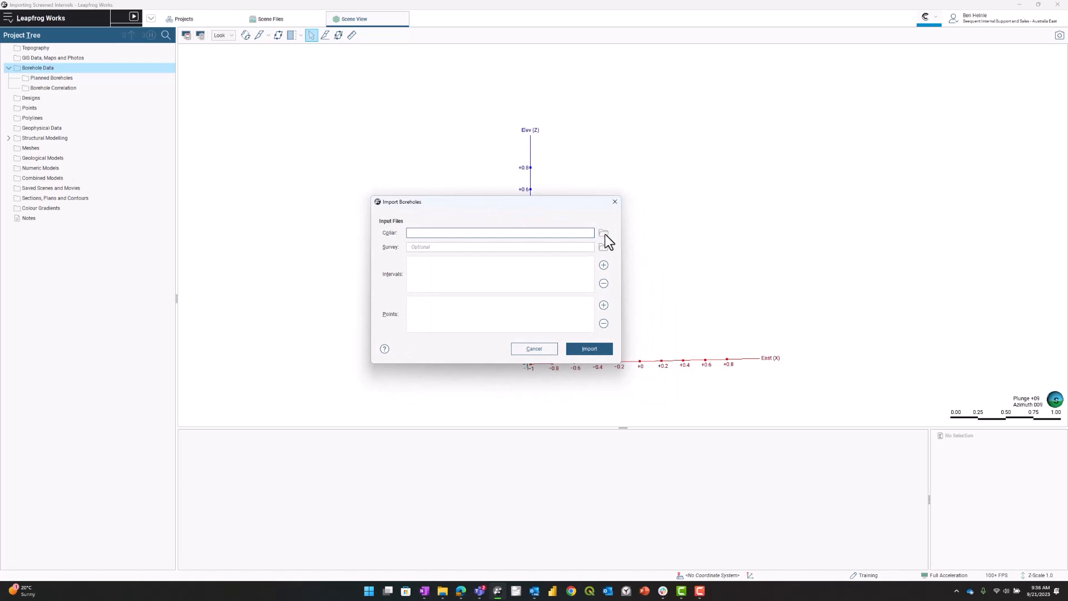
click(603, 233)
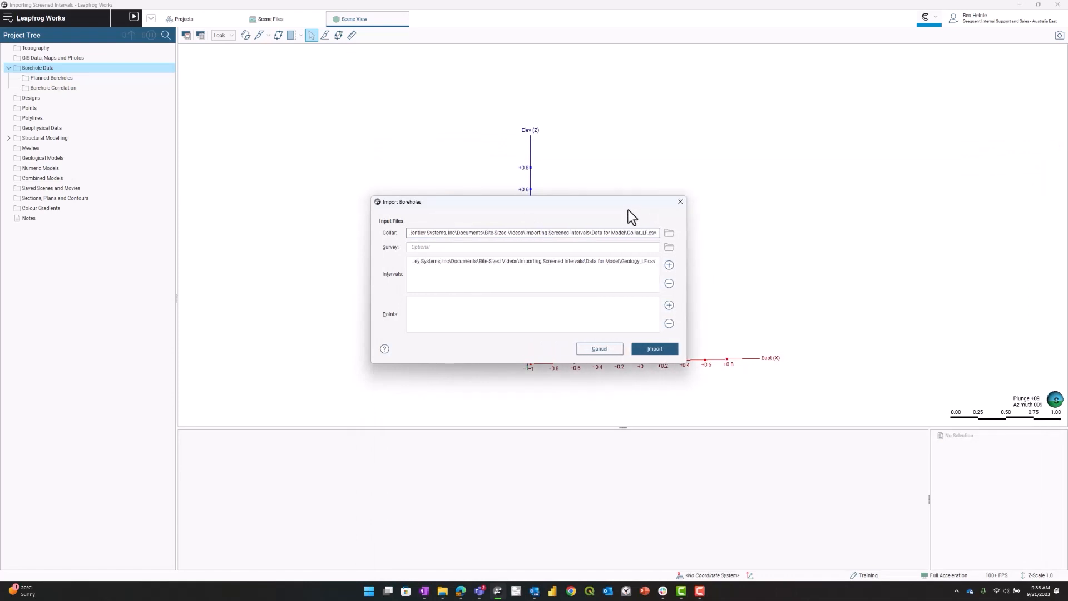
mouse_move(616, 216)
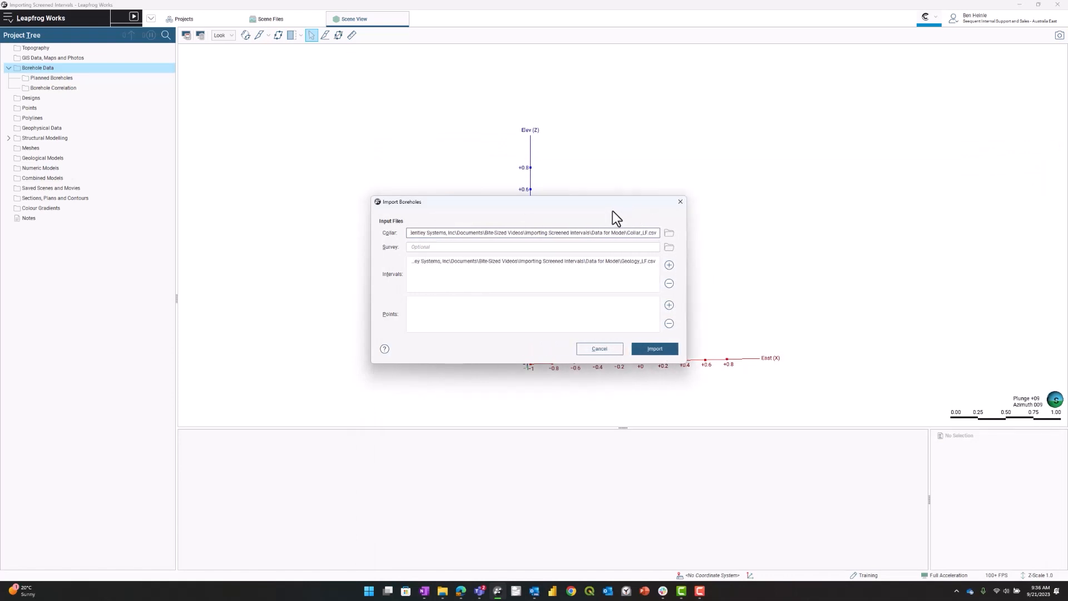
mouse_move(614, 232)
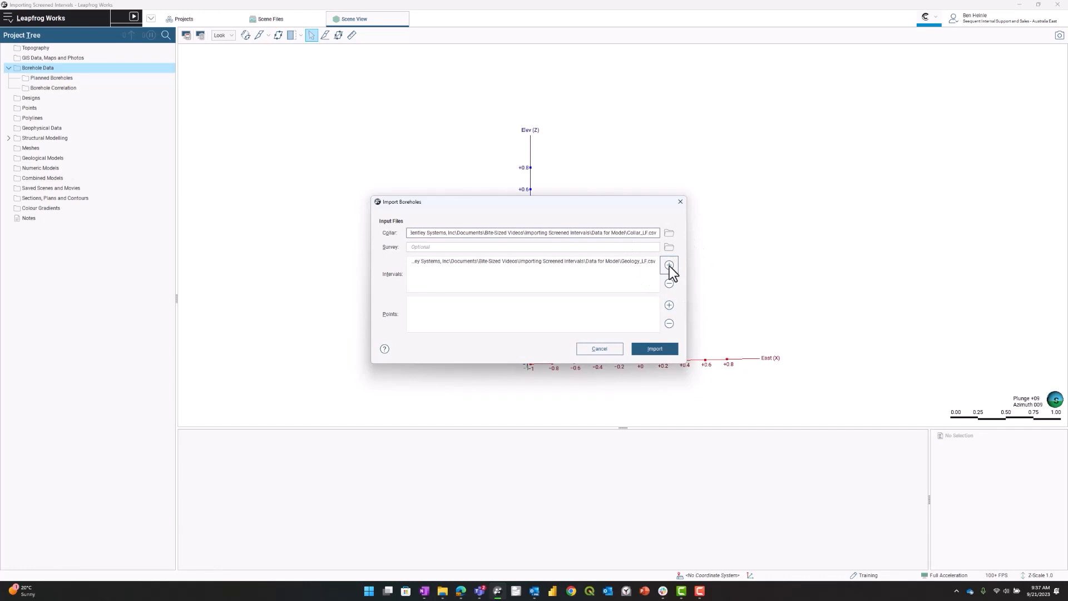
click(668, 265)
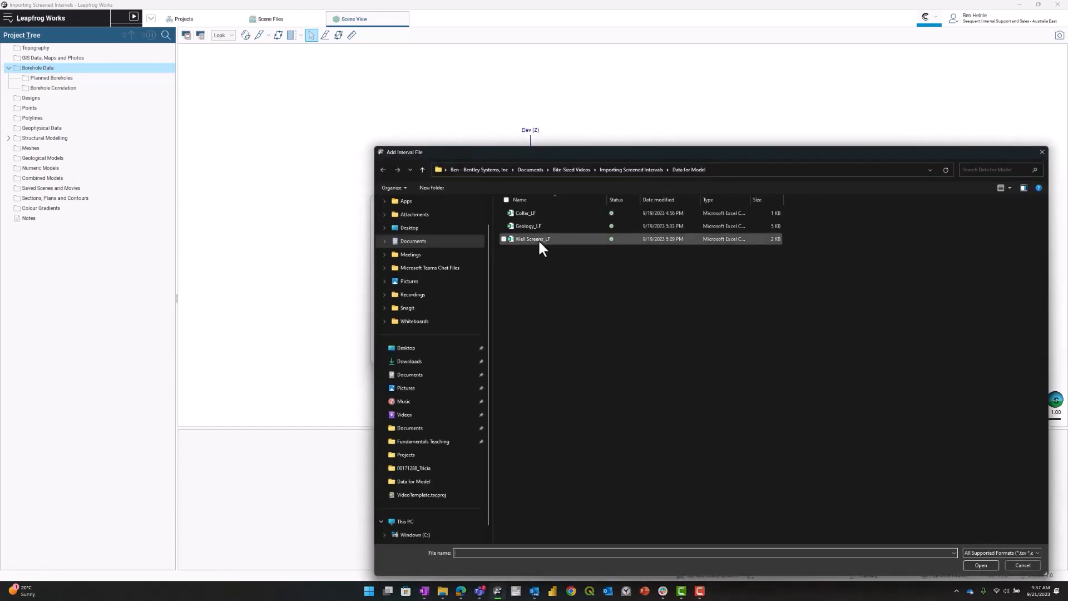
click(532, 238)
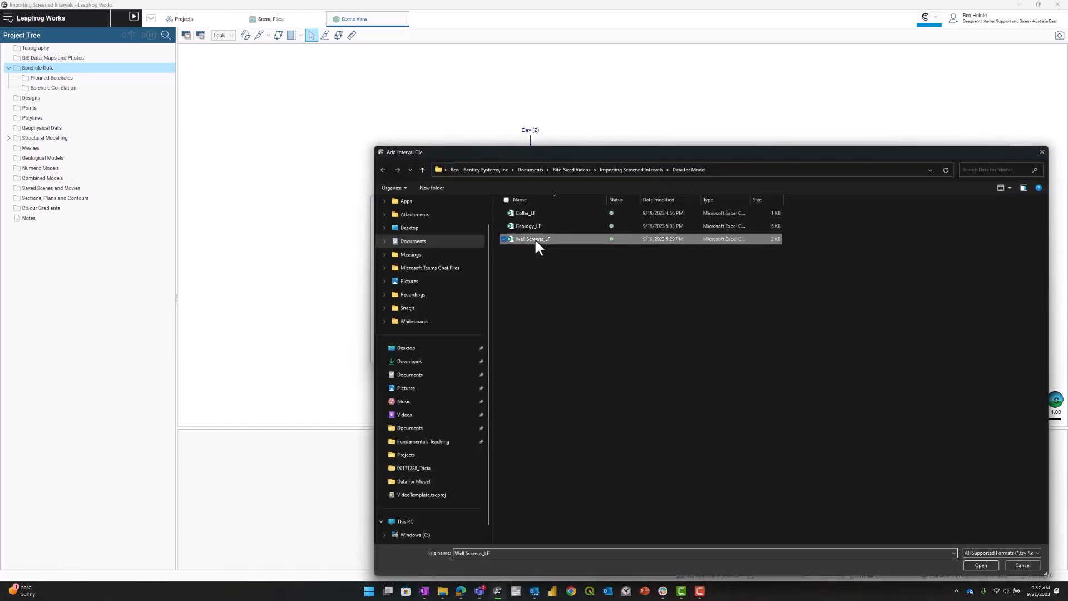
click(982, 565)
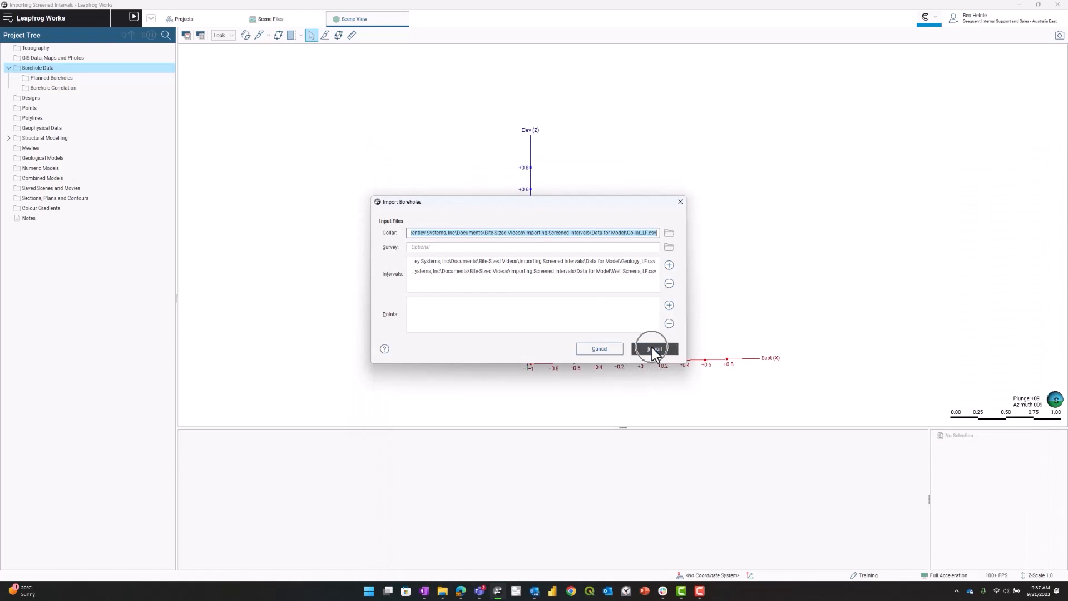
Step: Import the chosen files, accept the collar column mapping and advance to the Geology_LF columns
click(654, 348)
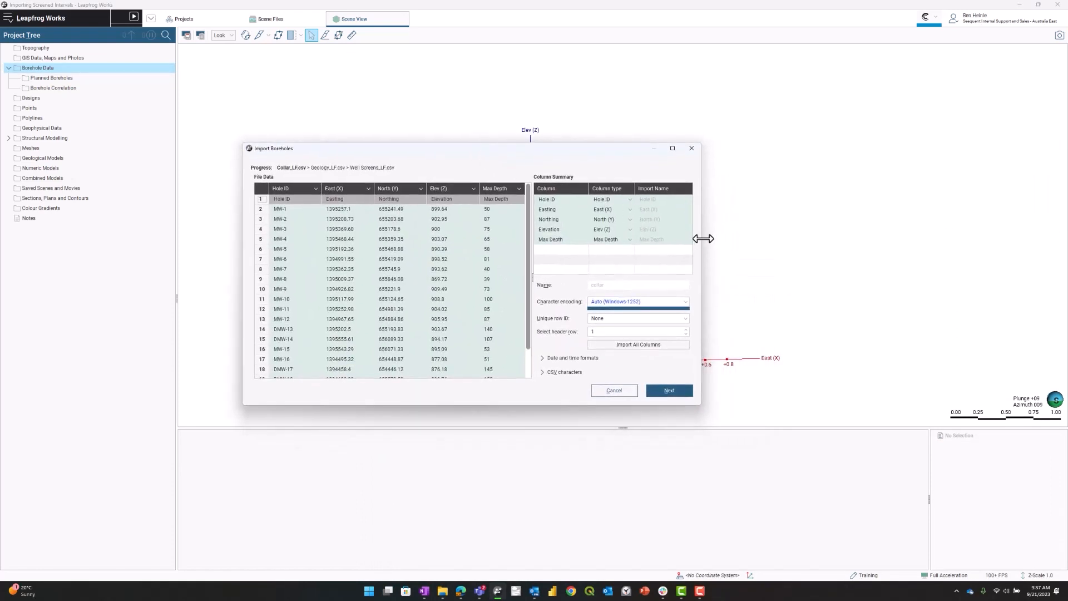
drag(703, 238, 610, 259)
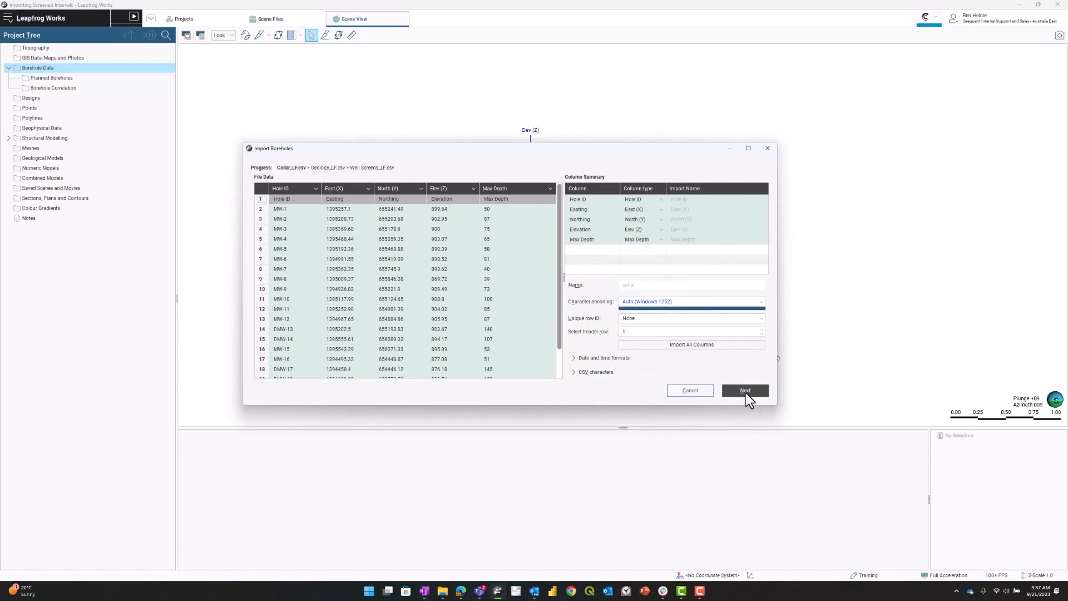
click(745, 390)
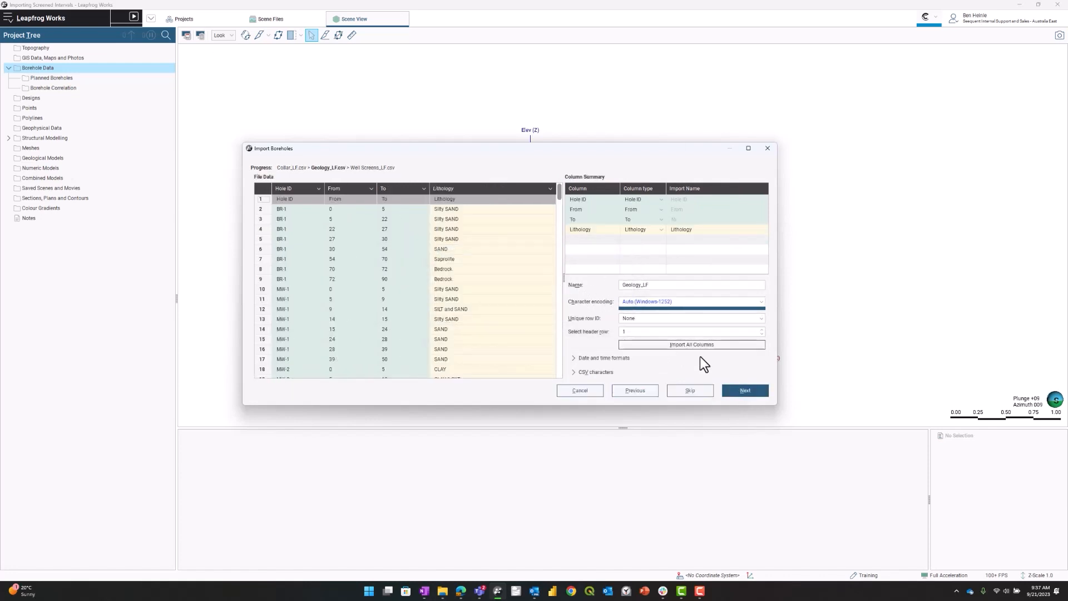
Step: Accept Geology_LF columns, then map Screen_ID and Screen_Diameter_Category as Category and Screen_Diameter_Numeric as Numeric
click(745, 391)
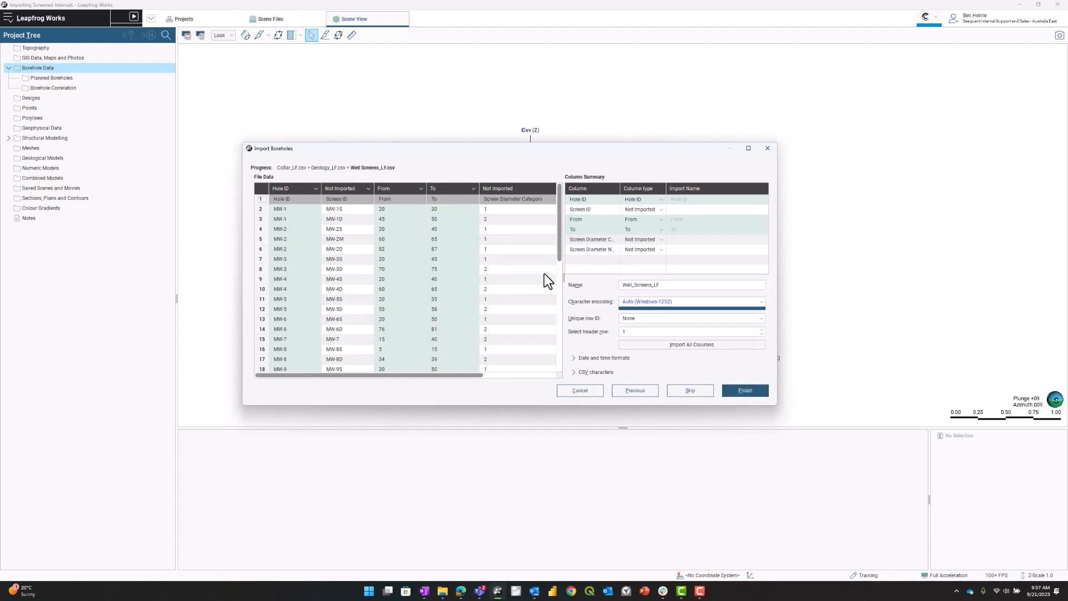
mouse_move(560, 244)
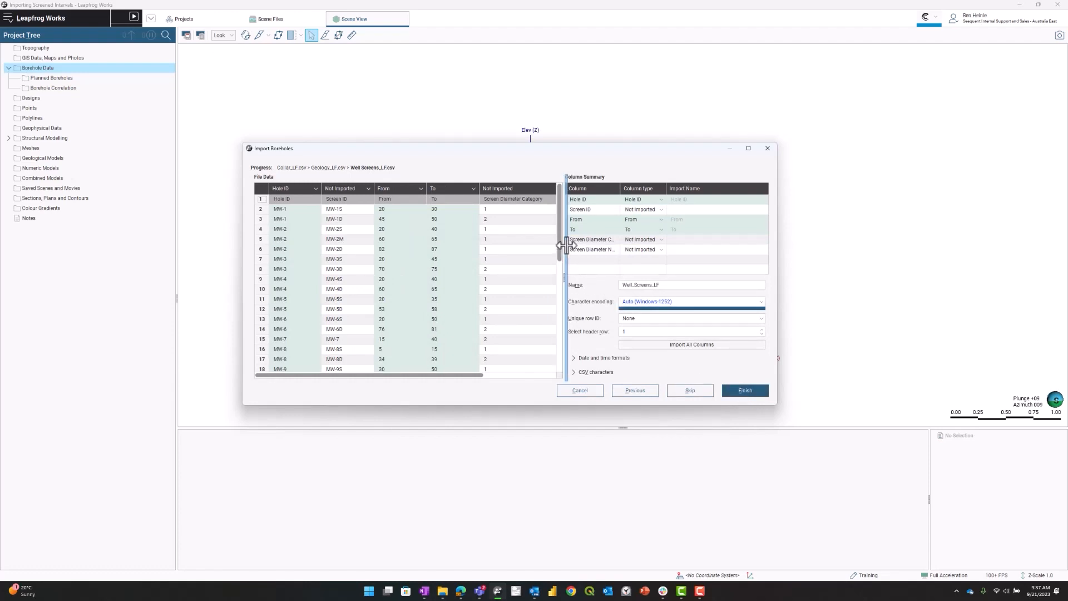
drag(565, 244, 865, 205)
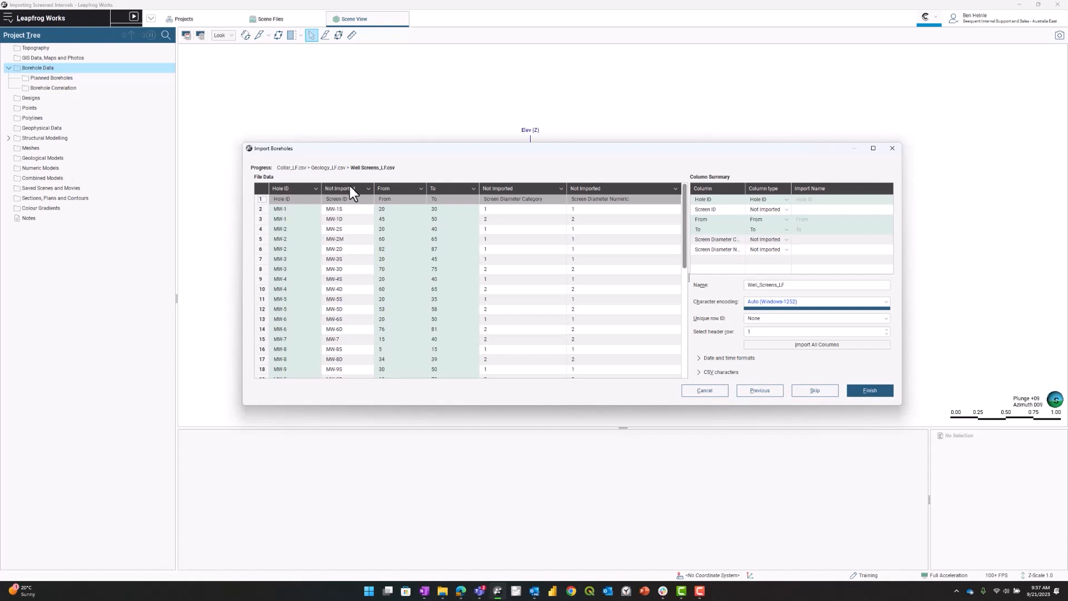
mouse_move(371, 193)
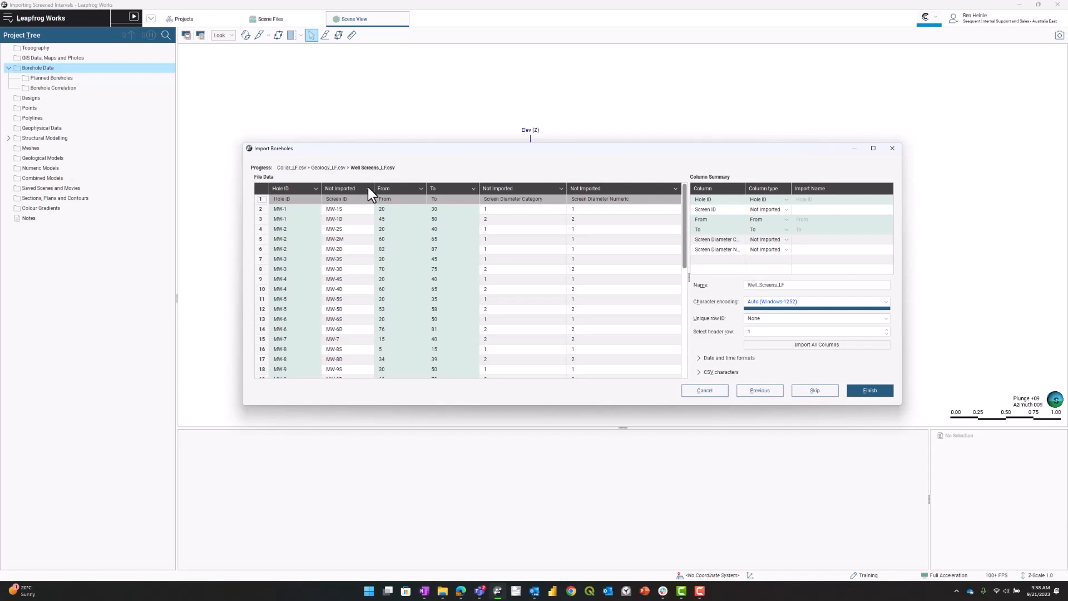
click(347, 188)
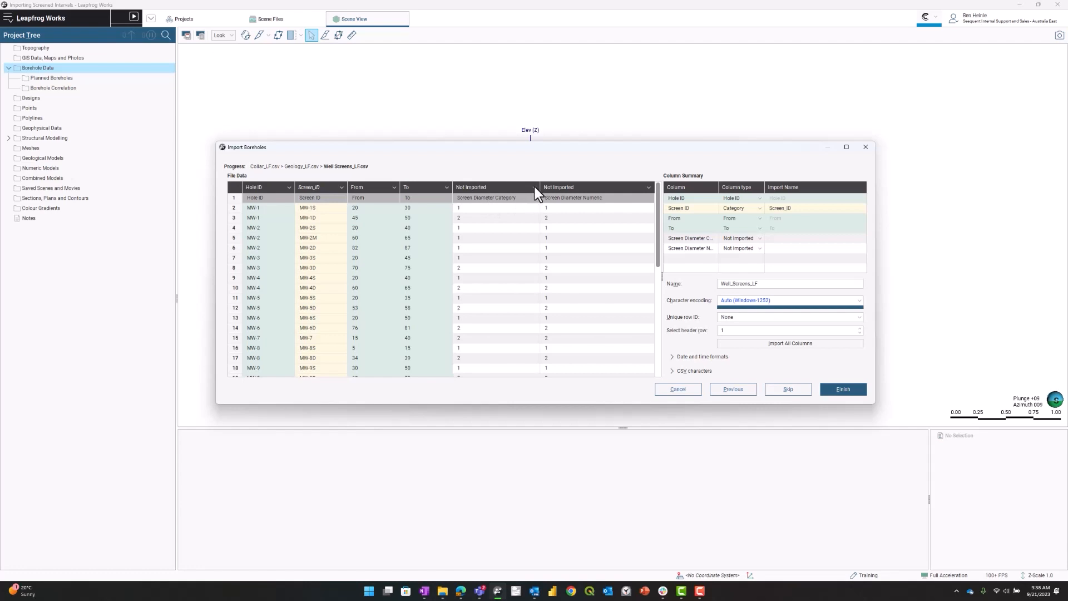
click(532, 187)
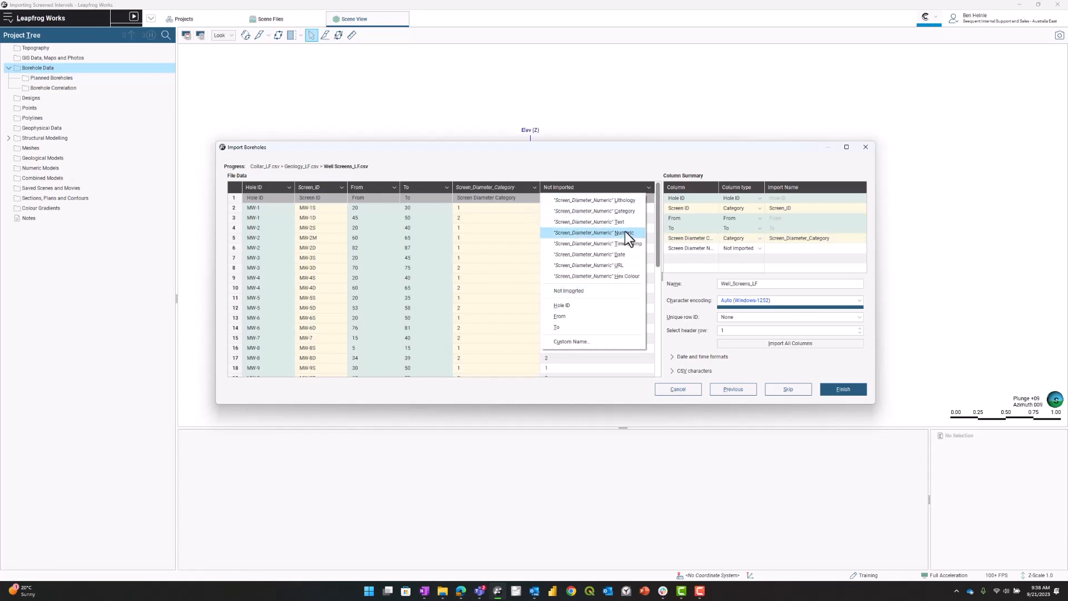
click(621, 232)
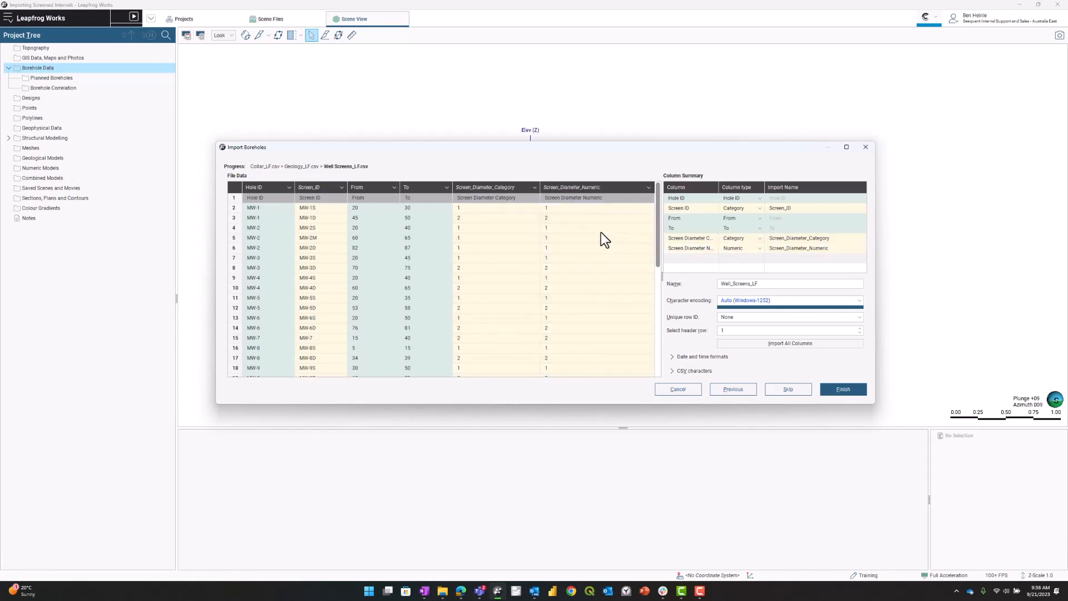
mouse_move(587, 225)
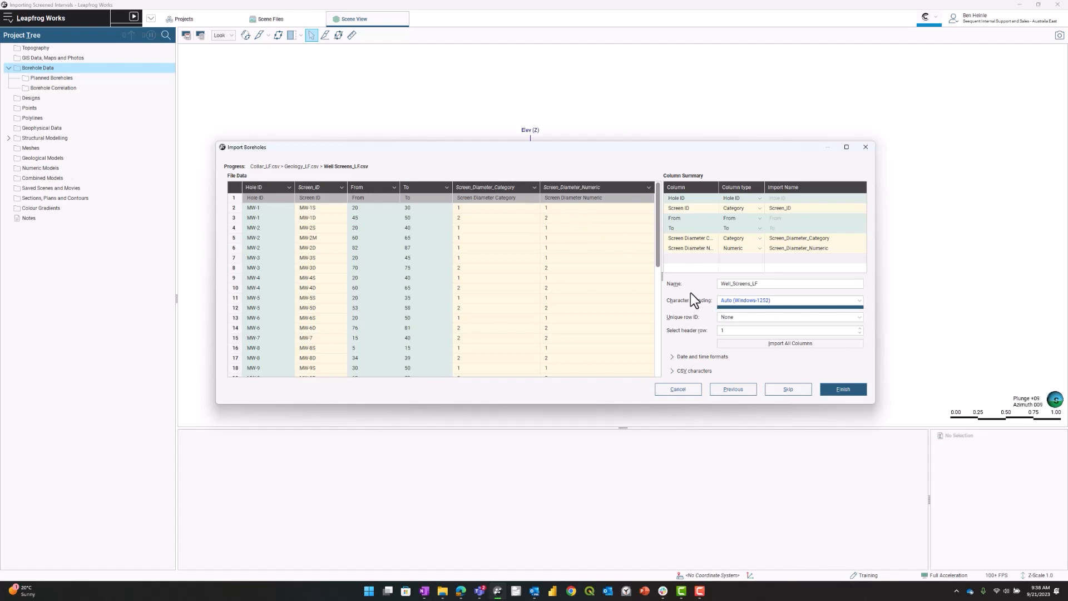
Step: Finish the borehole import and bring up the Errors report for Well_Screens_LF
click(843, 390)
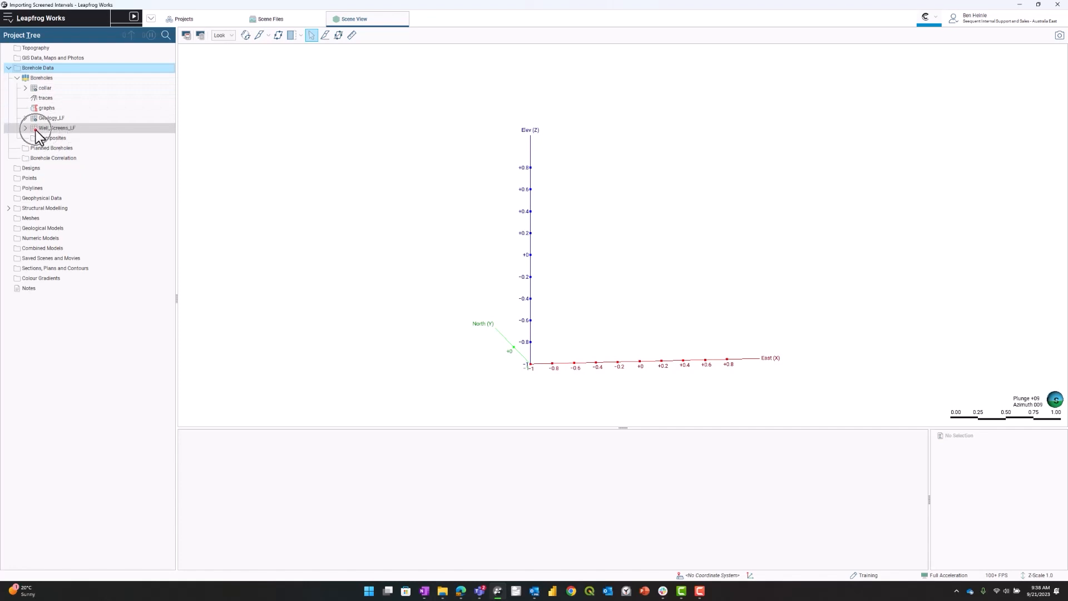
right_click(50, 128)
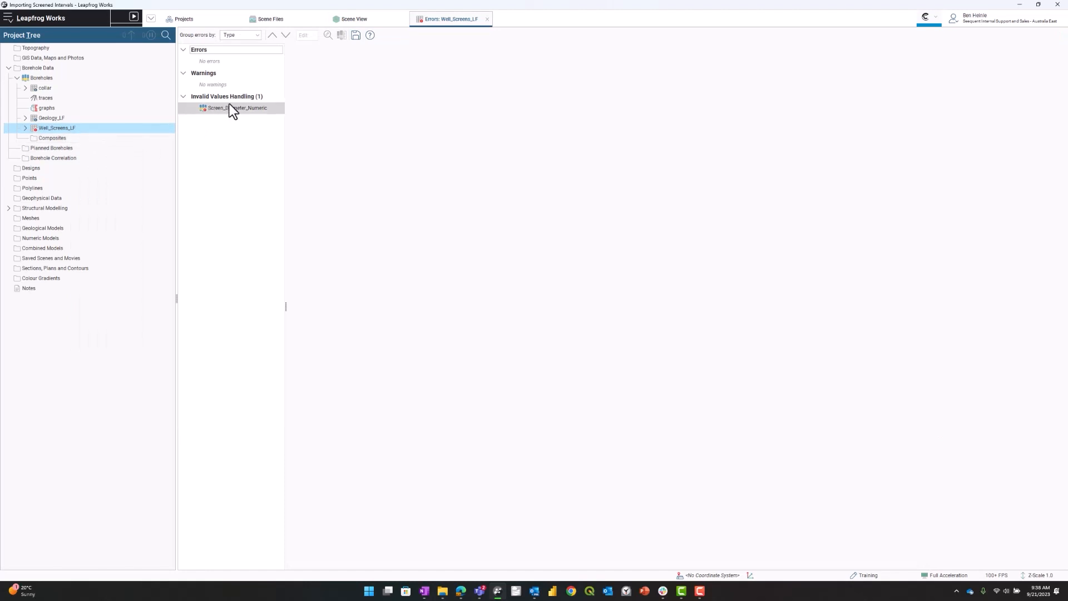
Step: Mark the Screen_Diameter_Numeric invalid-value rules, omitting 40 missing intervals, as reviewed
click(231, 108)
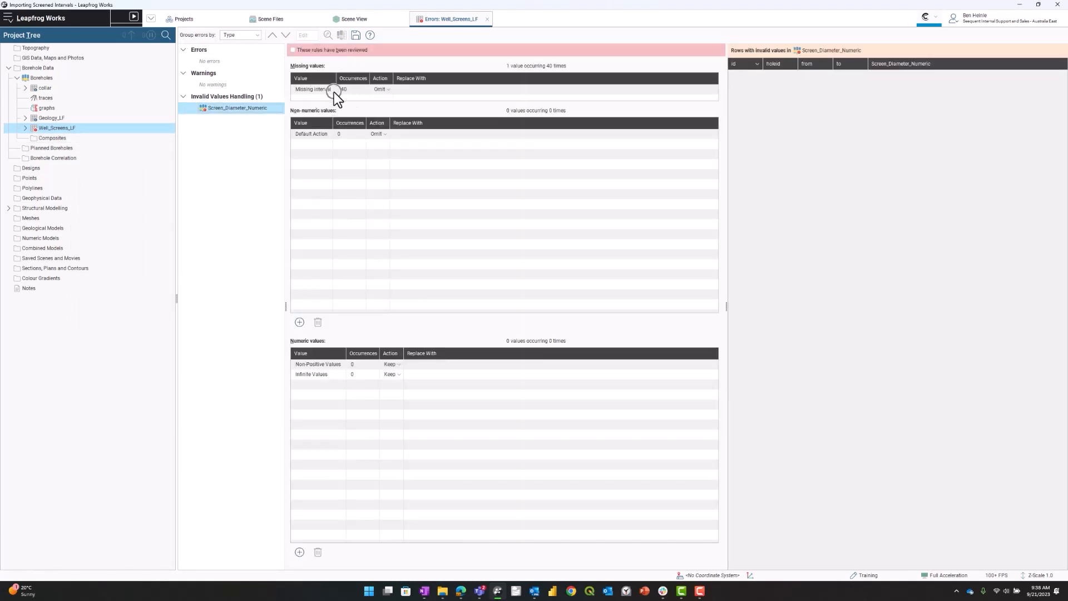
mouse_move(337, 98)
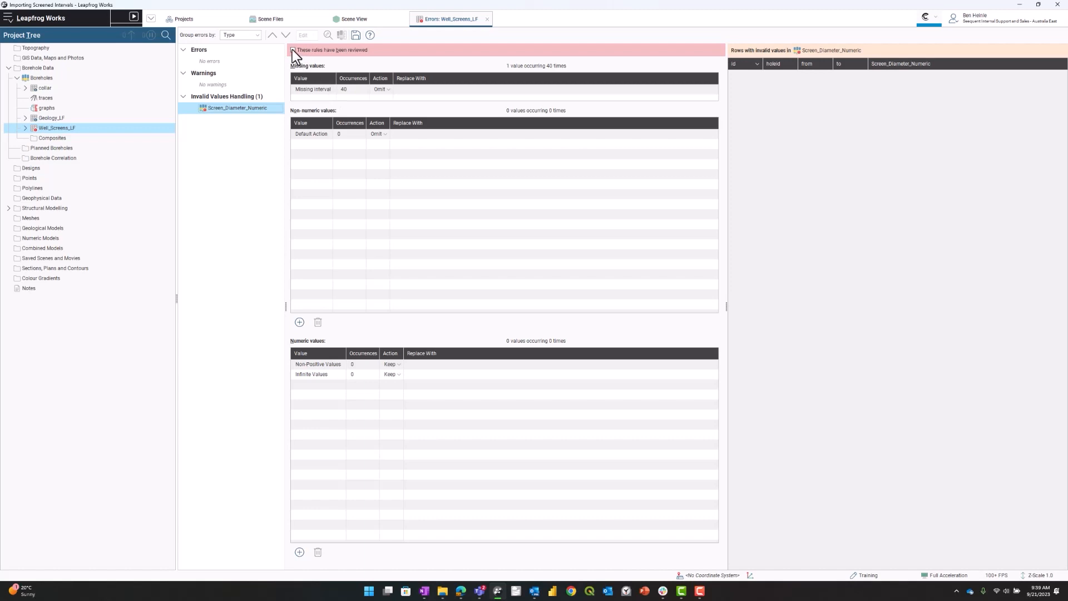
click(290, 50)
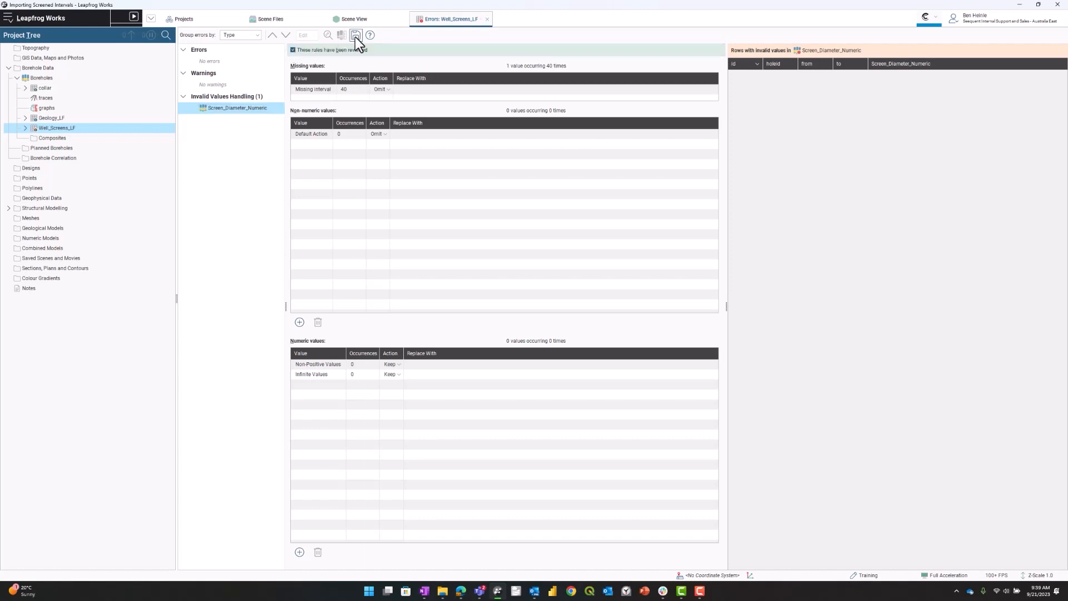
mouse_move(492, 18)
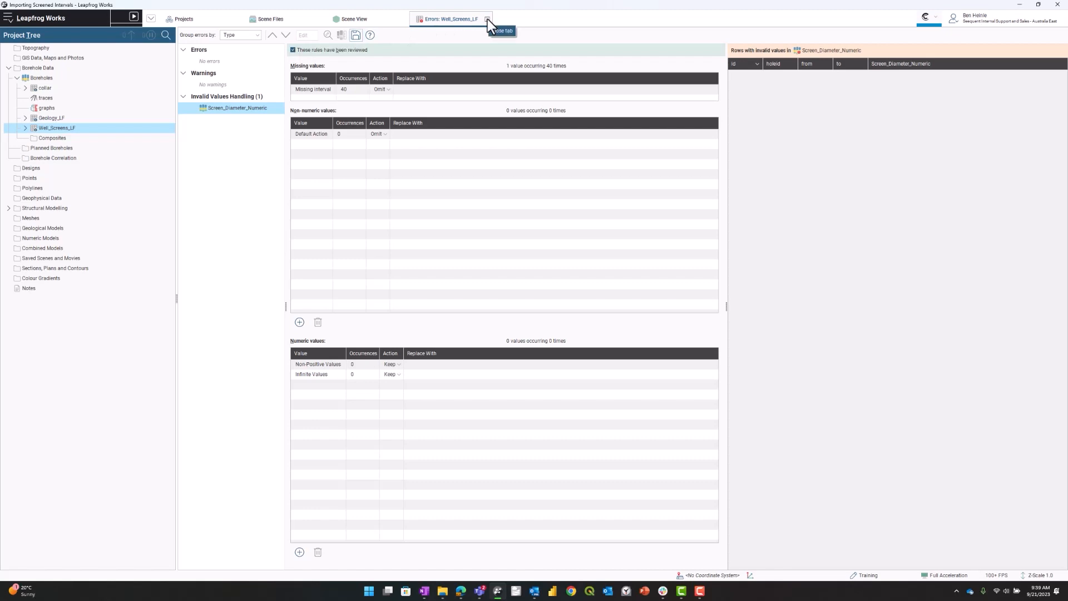
Step: Close the Errors: Well_Screens_LF tab and orbit in on the coloured screen intervals in the scene
click(491, 17)
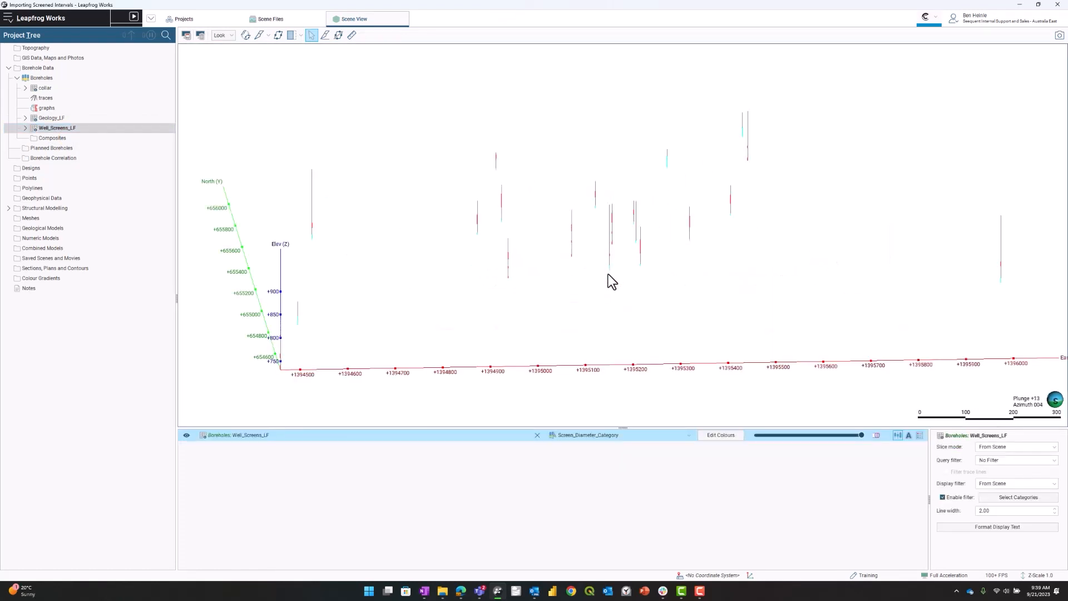
drag(611, 281, 533, 268)
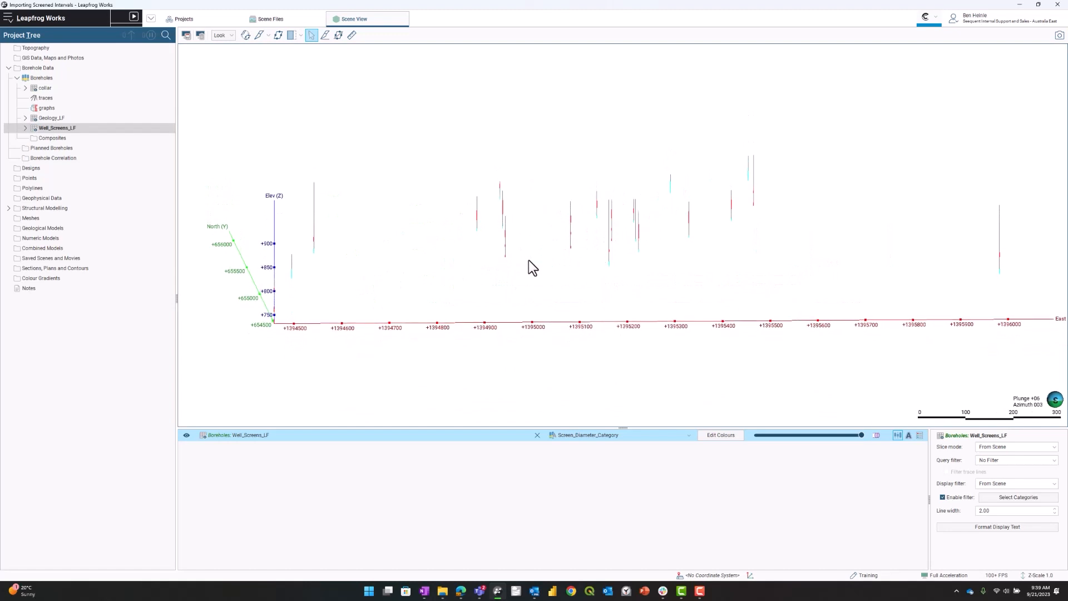
drag(533, 267, 334, 262)
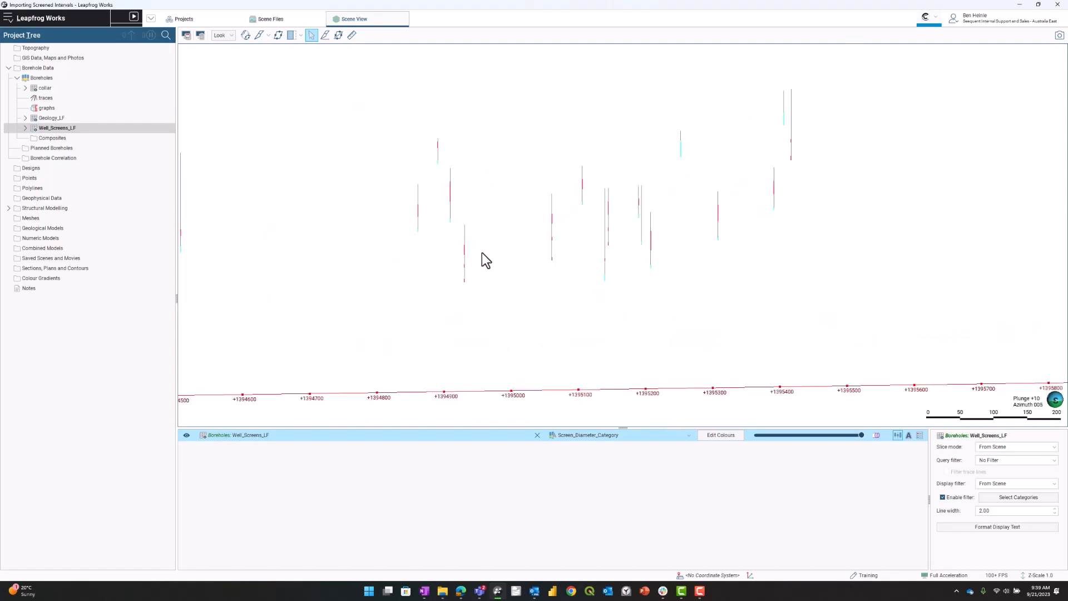
drag(486, 259, 541, 277)
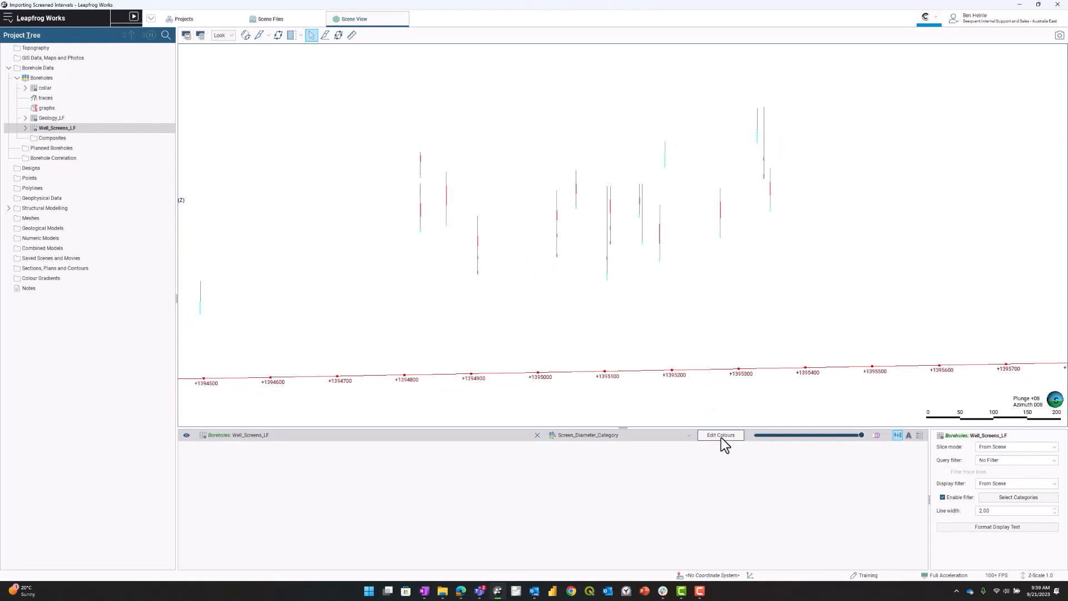
Step: Edit the Screen_Diameter_Category colours to light grey for category 1 and grey for category 2
click(719, 434)
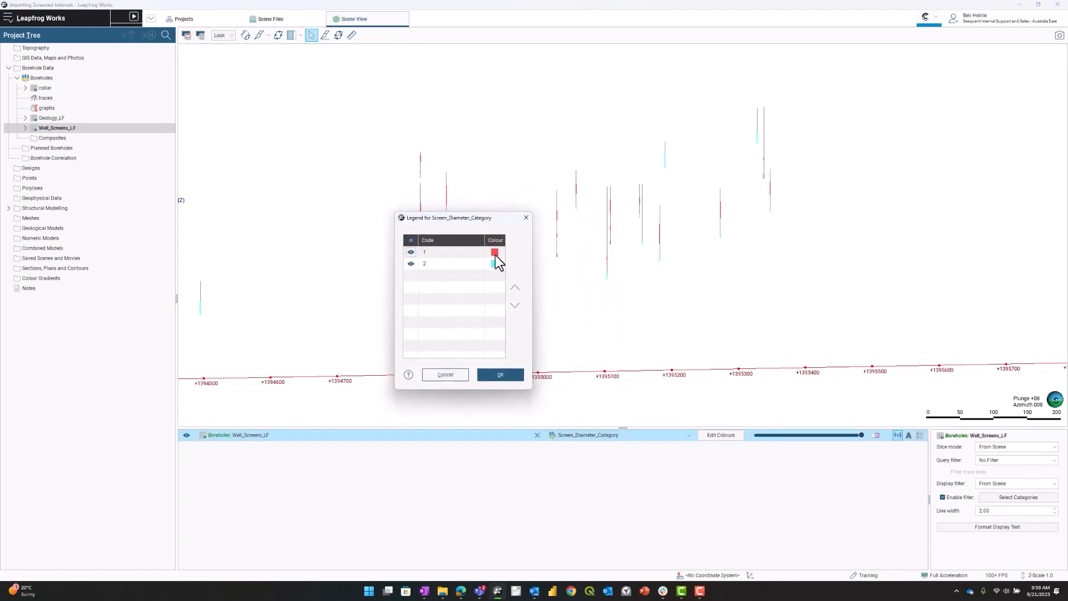
click(494, 251)
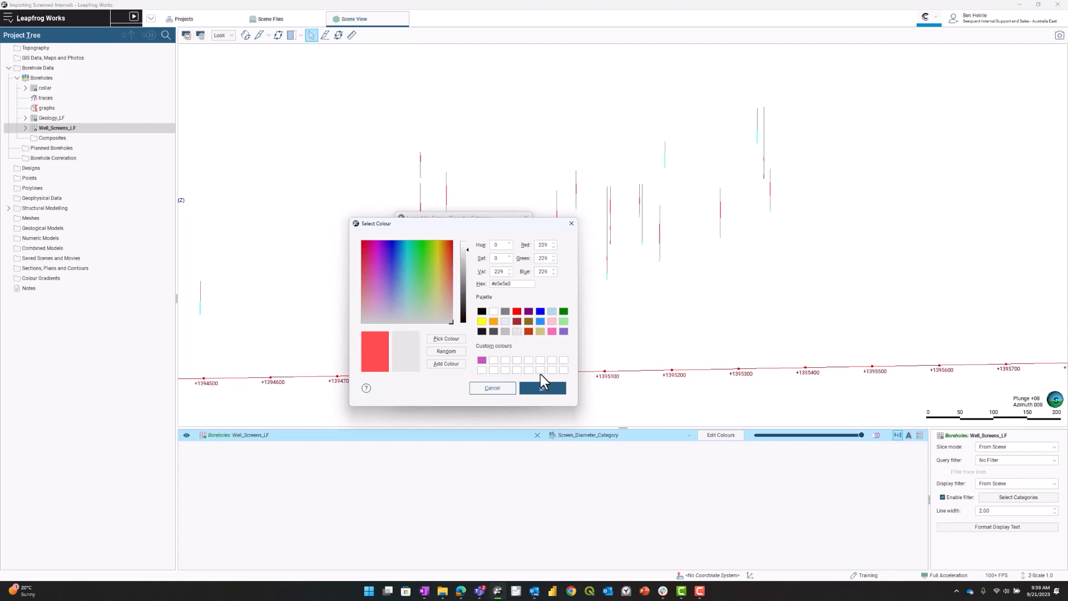
click(543, 387)
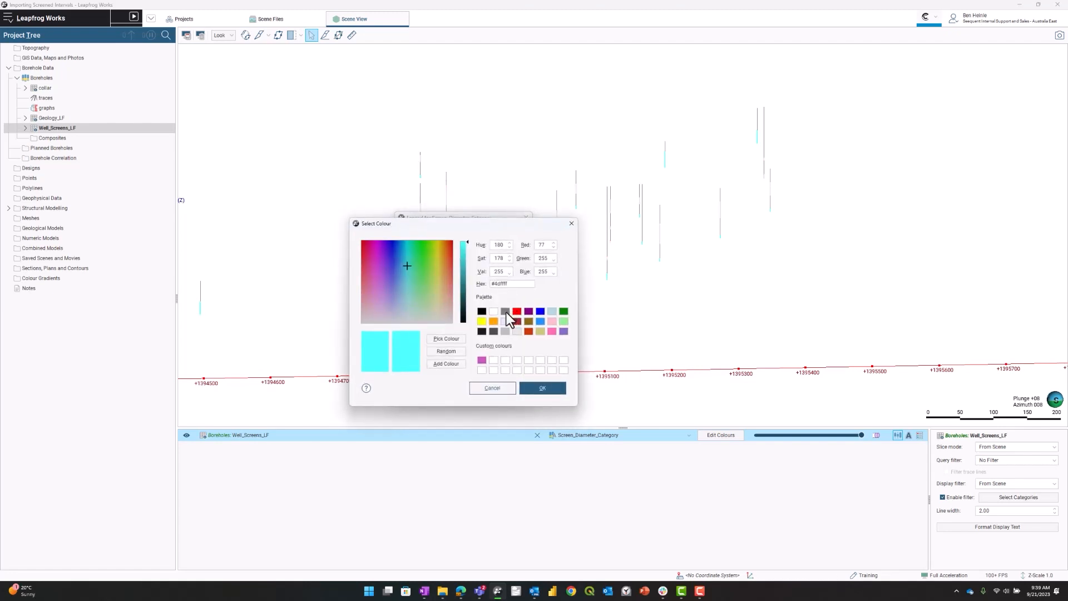
click(492, 387)
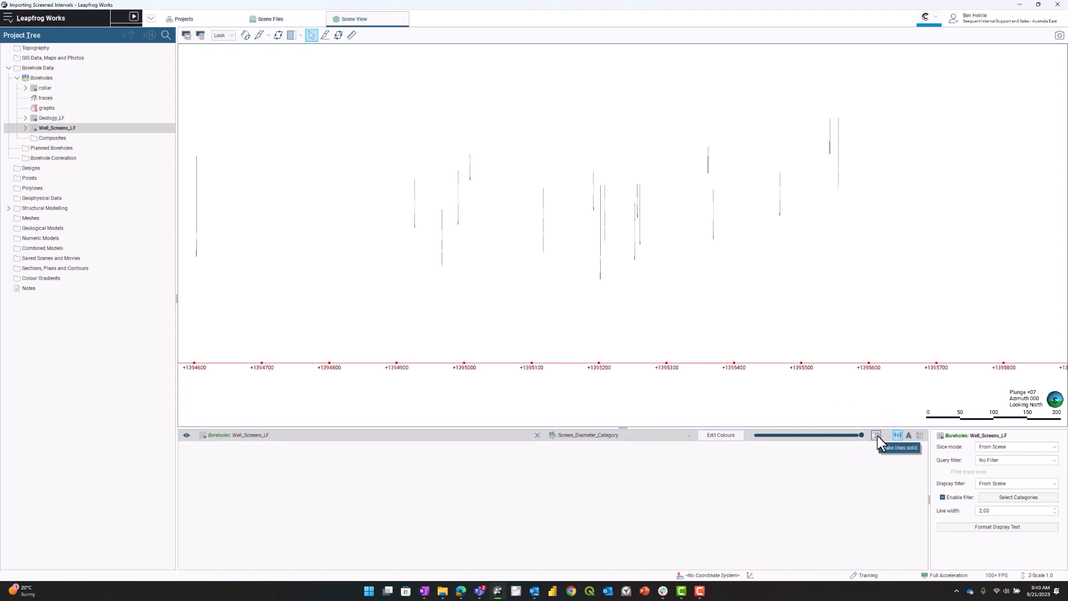
Step: Draw the well screens as solid cylinders and turn on their text labels
click(877, 435)
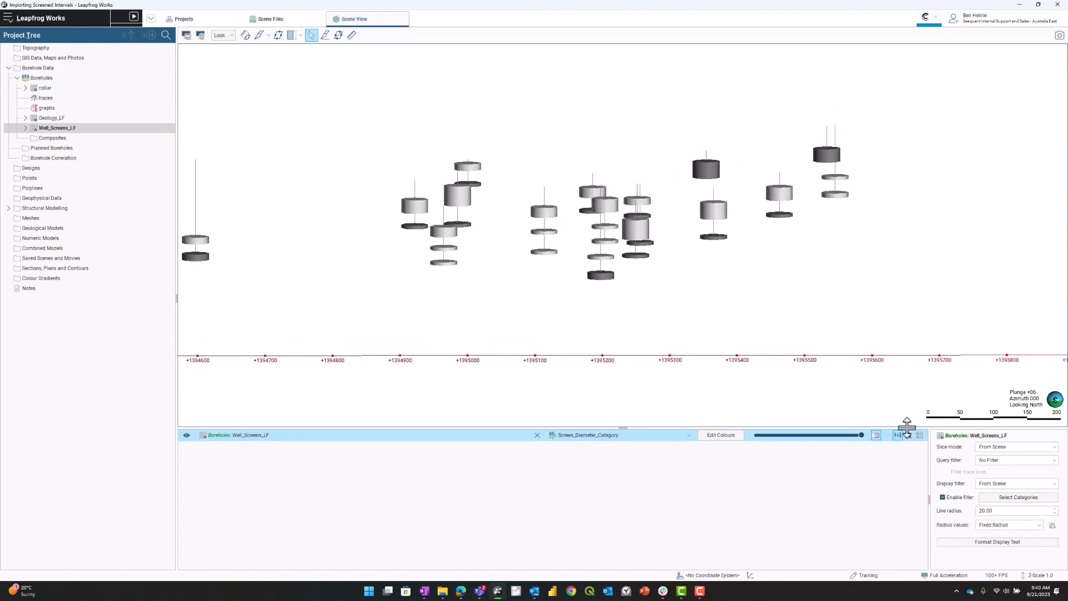
mouse_move(909, 435)
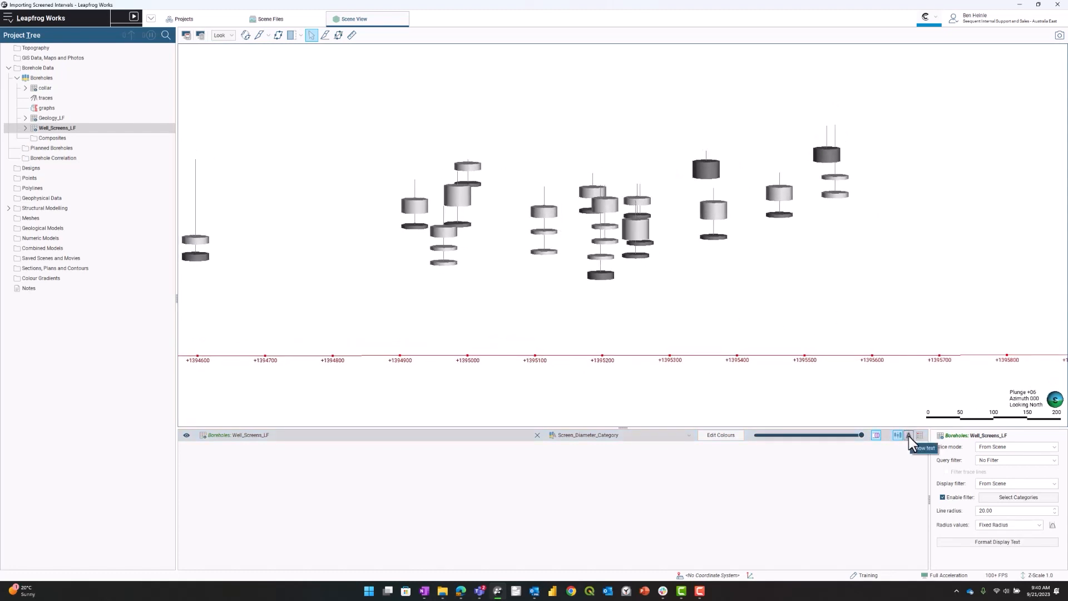
click(908, 435)
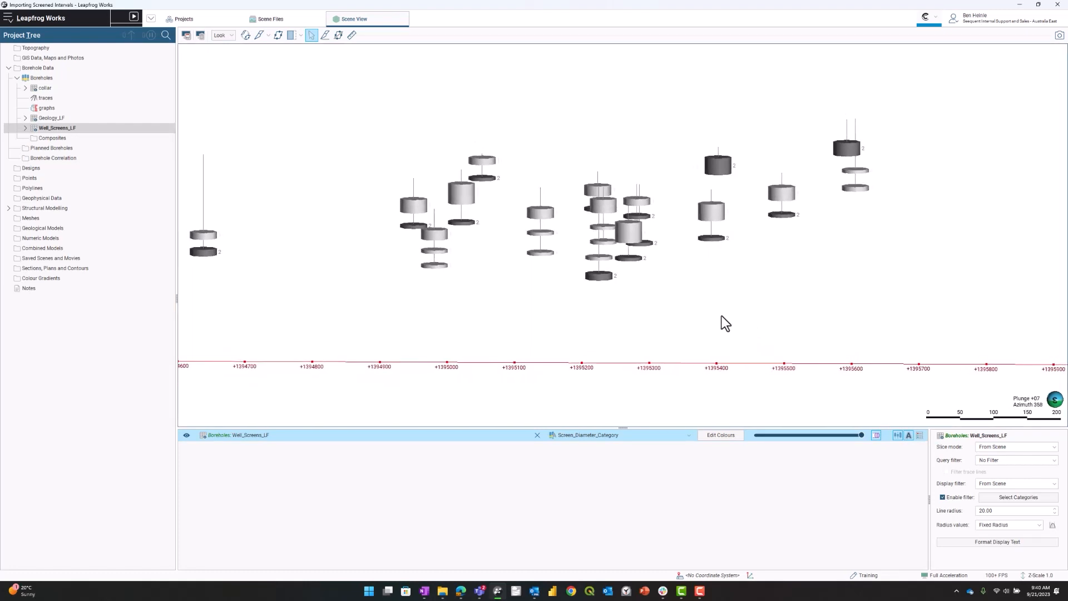
drag(726, 323, 676, 322)
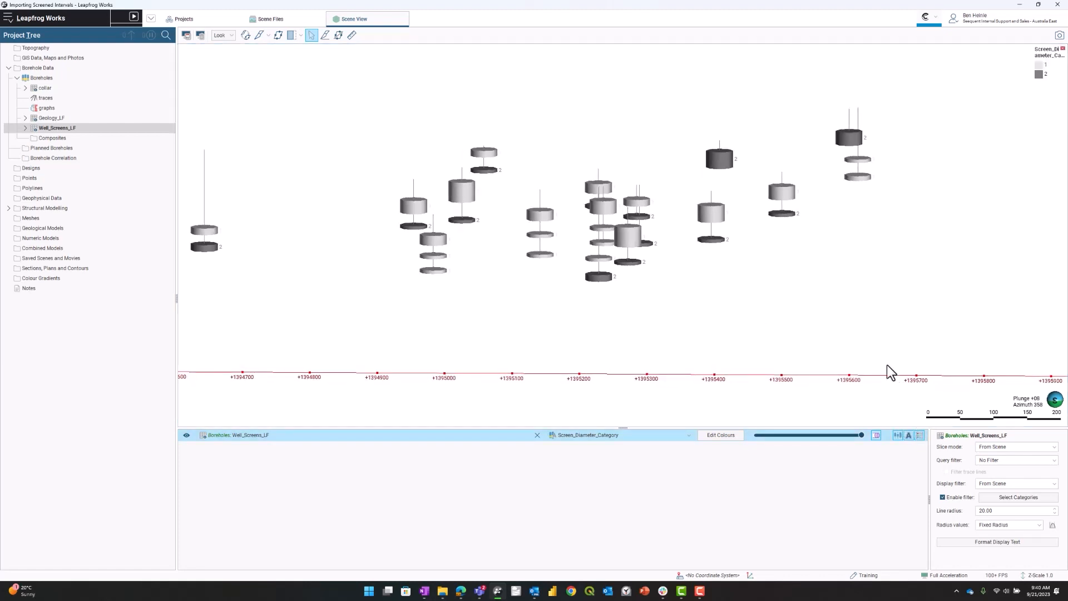
mouse_move(963, 463)
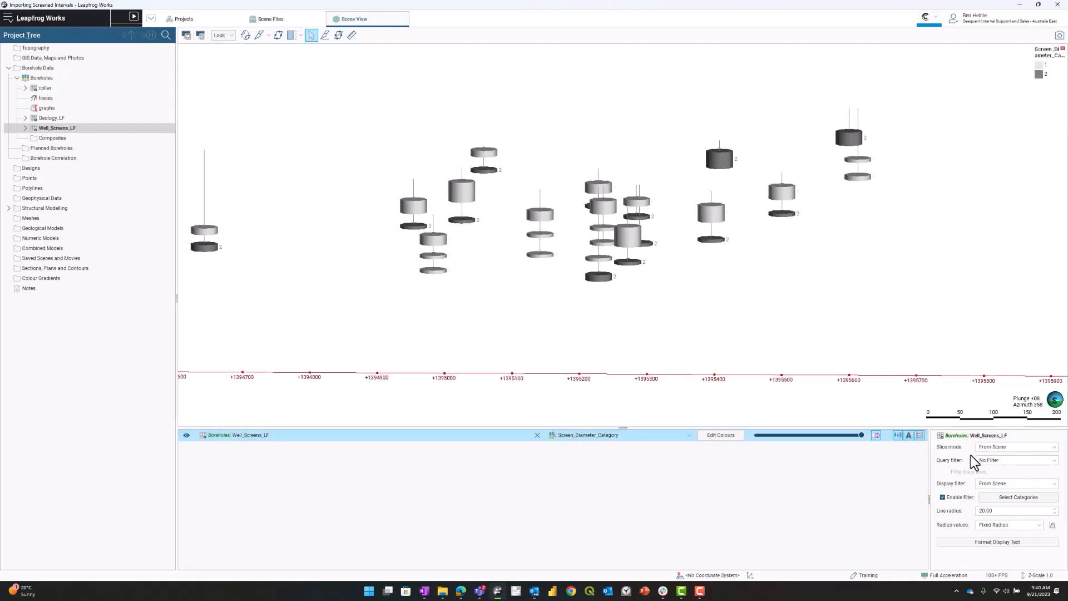
mouse_move(968, 463)
text(10)
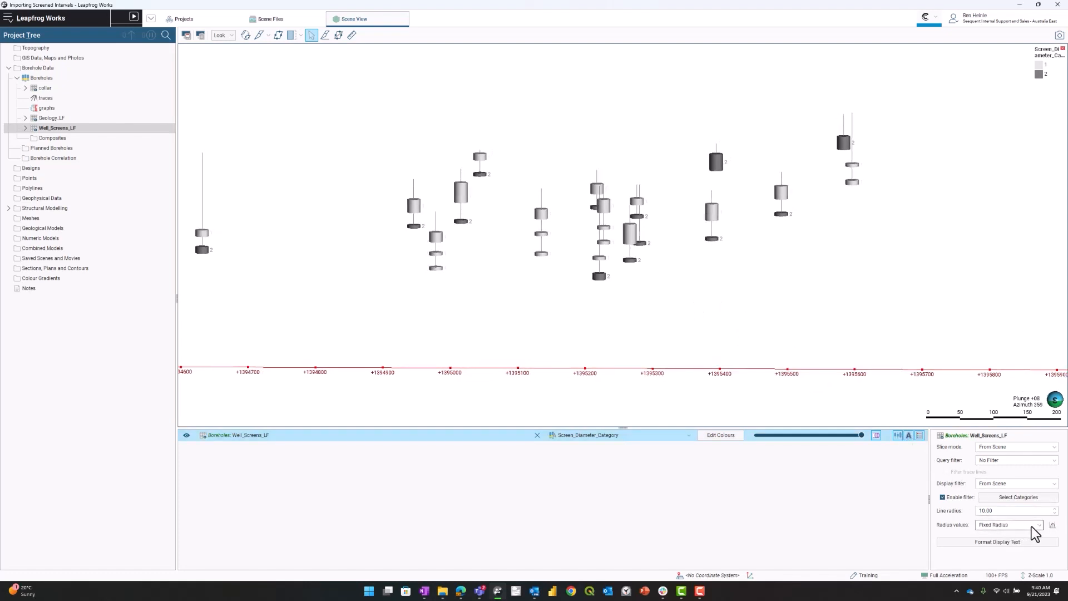
Step: Set Radius values to Screen_Diameter_Numeric so cylinder widths vary, with line radius 10
click(1036, 525)
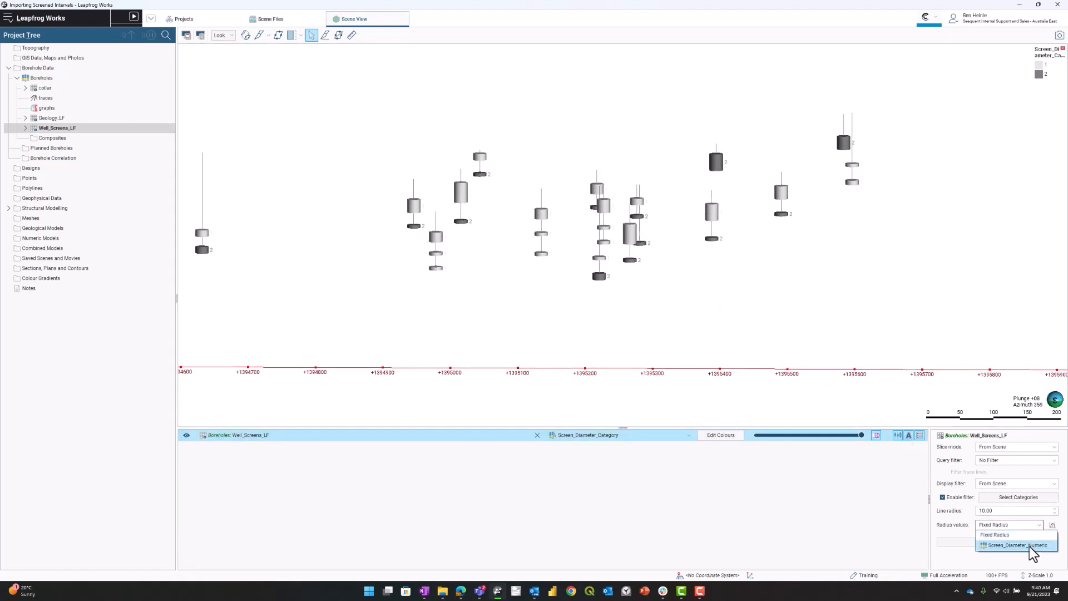
click(1014, 545)
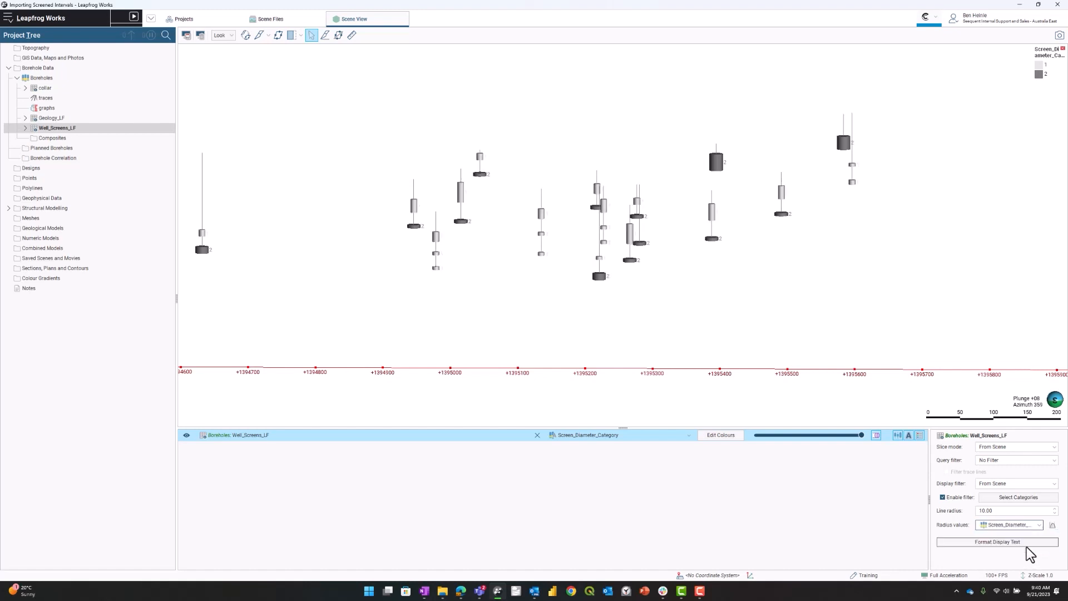
mouse_move(908, 359)
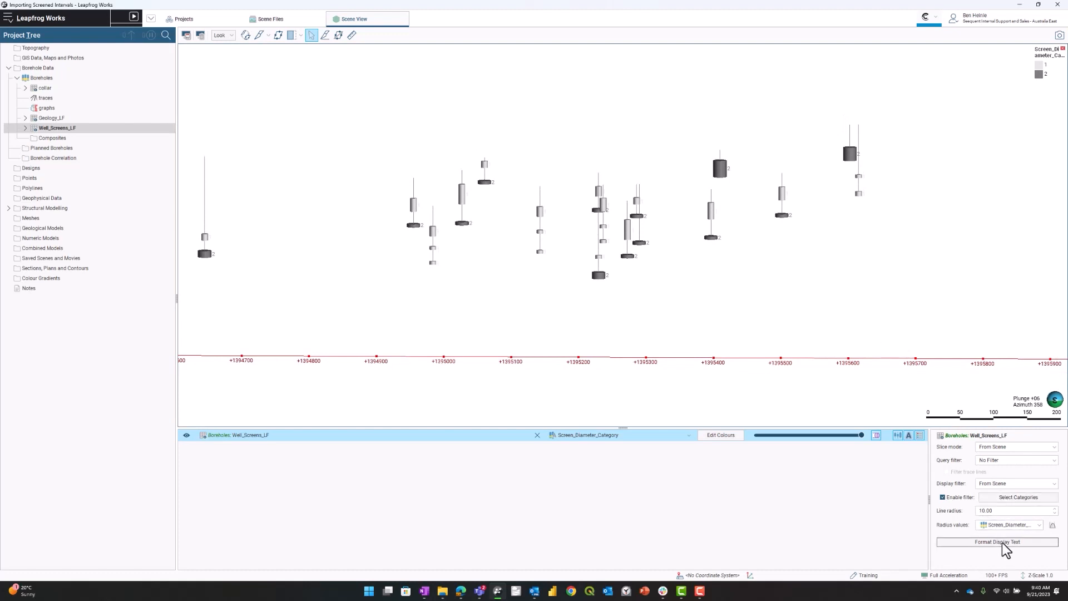
Step: Add a Screen_ID label column in flat black colour to every screen cylinder and close the dialog
click(996, 542)
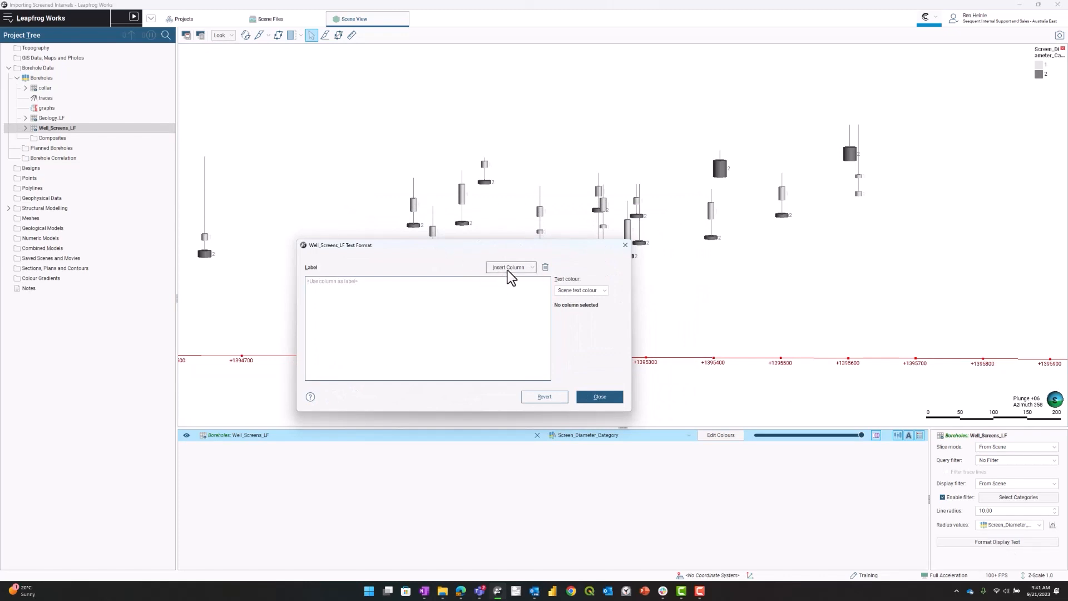
mouse_move(521, 291)
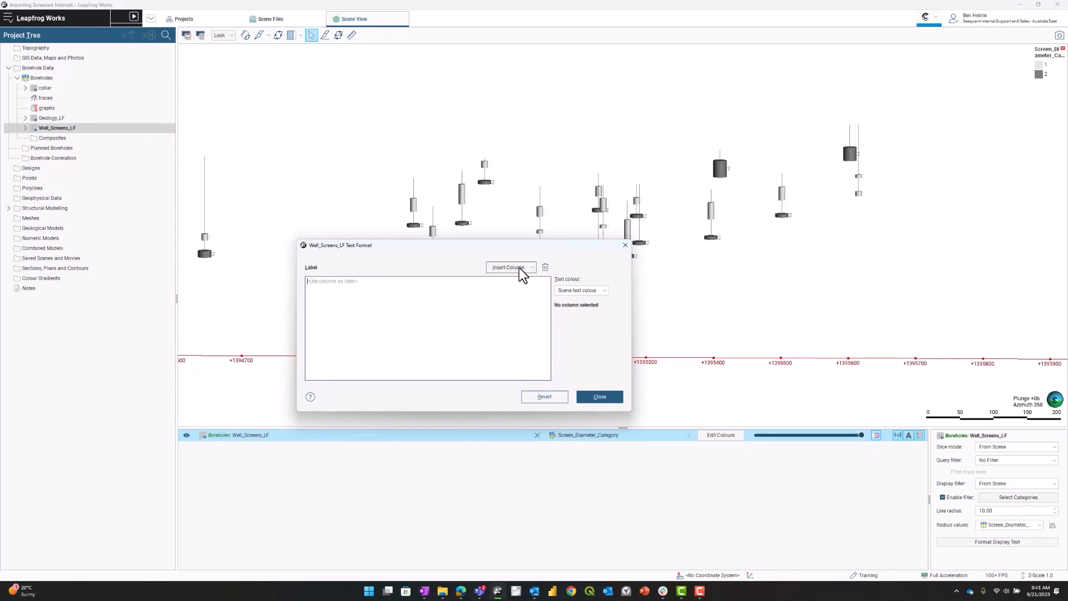
click(510, 267)
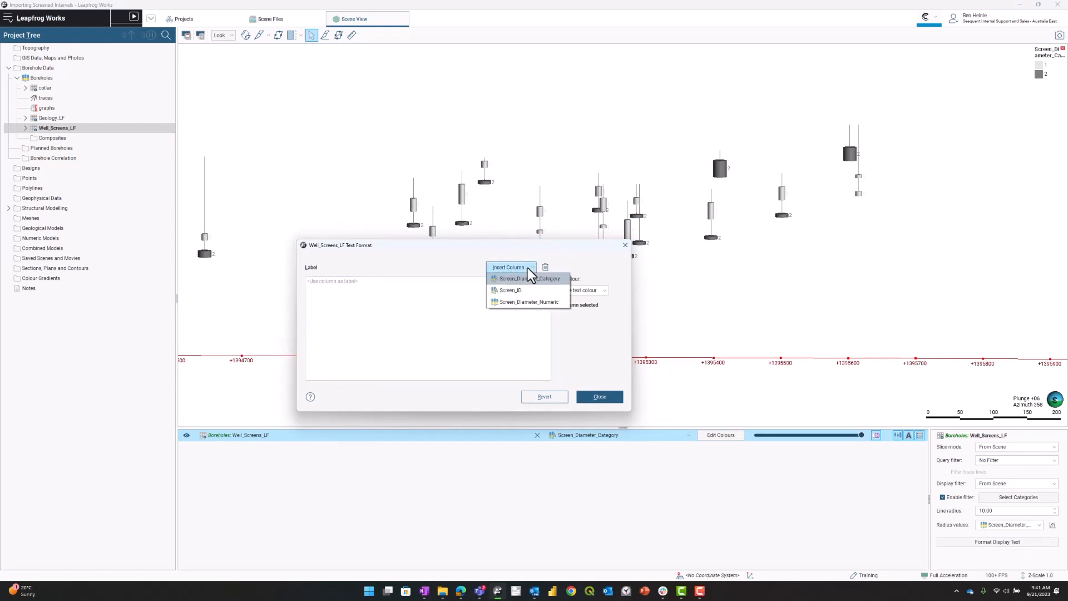
click(510, 289)
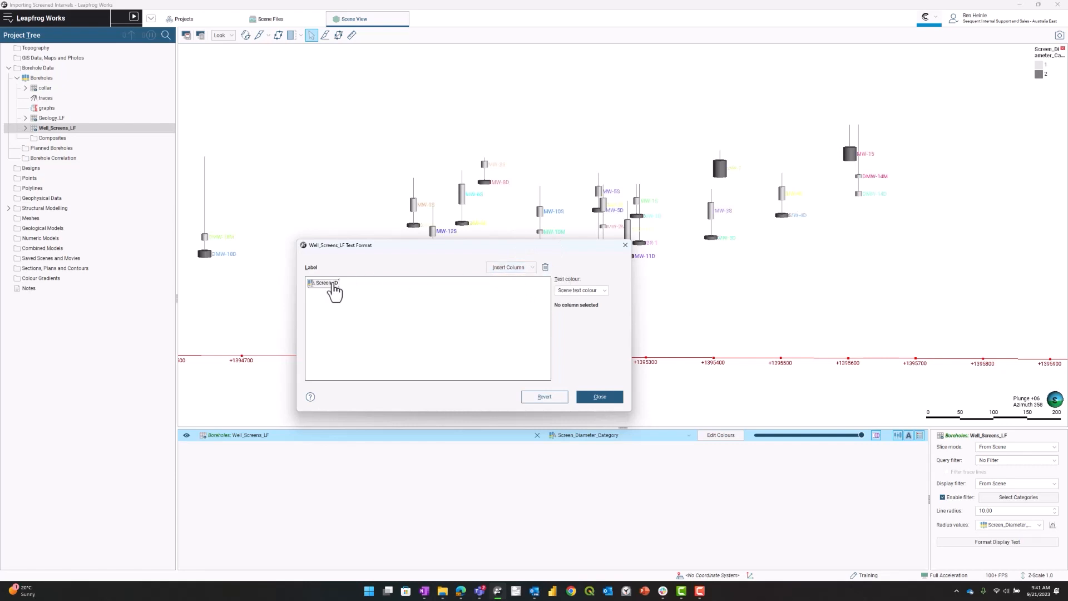
click(322, 282)
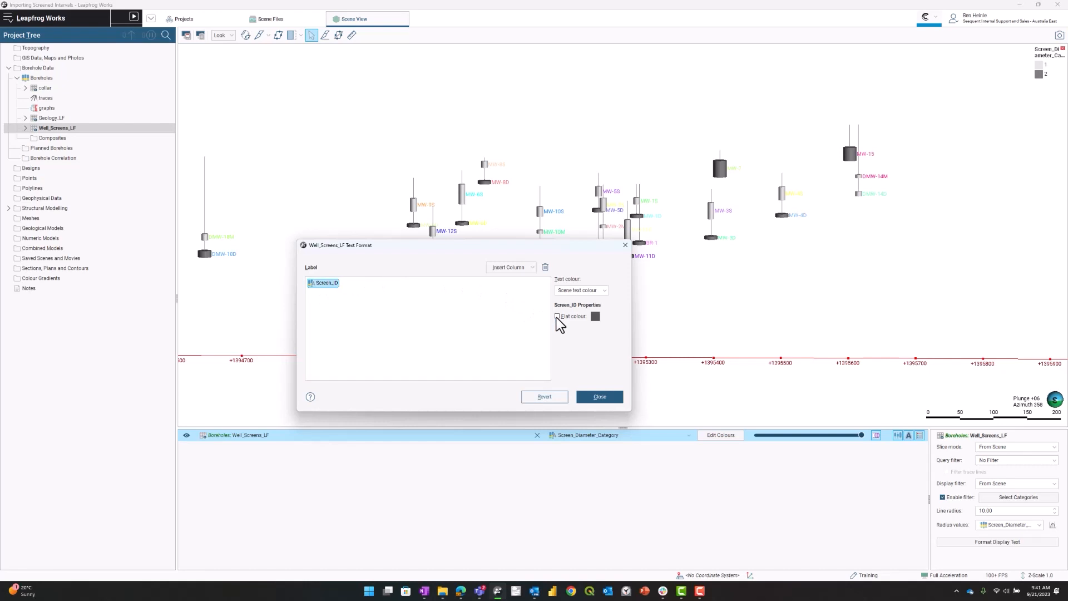
click(556, 316)
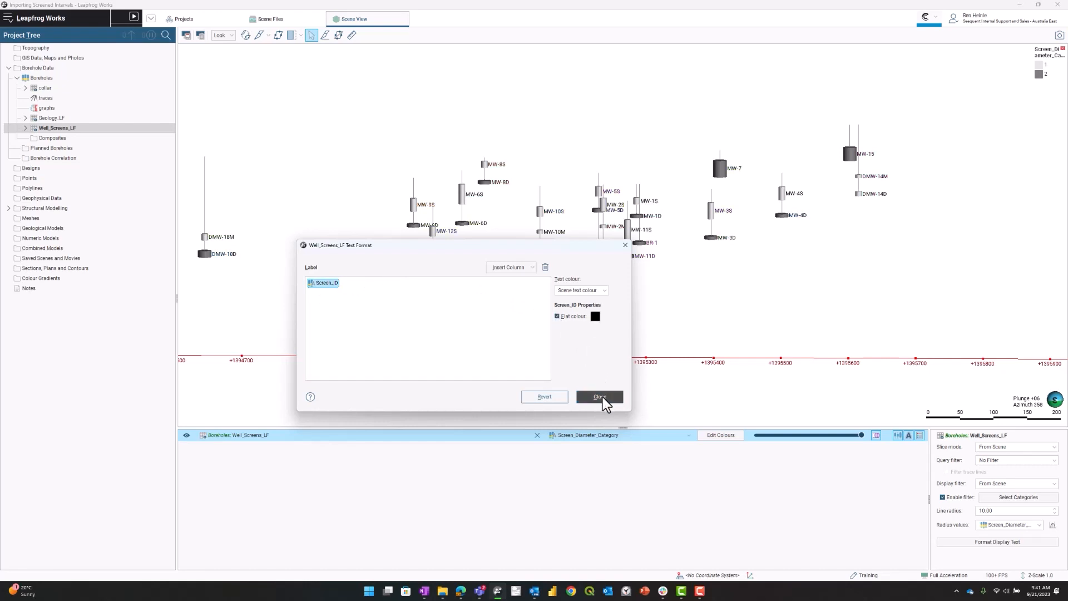
click(598, 396)
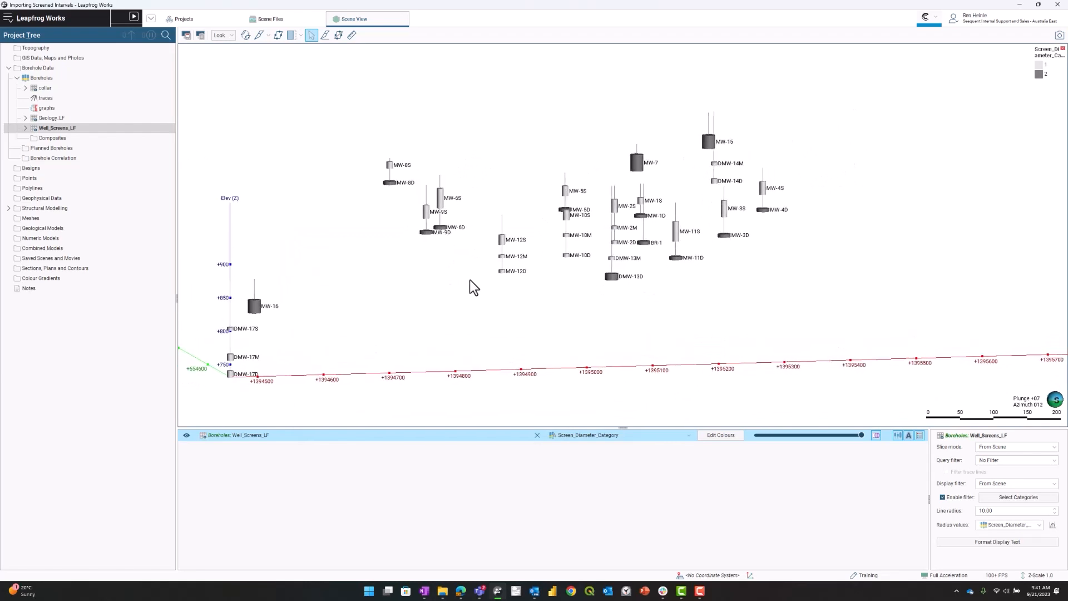
drag(474, 286, 463, 296)
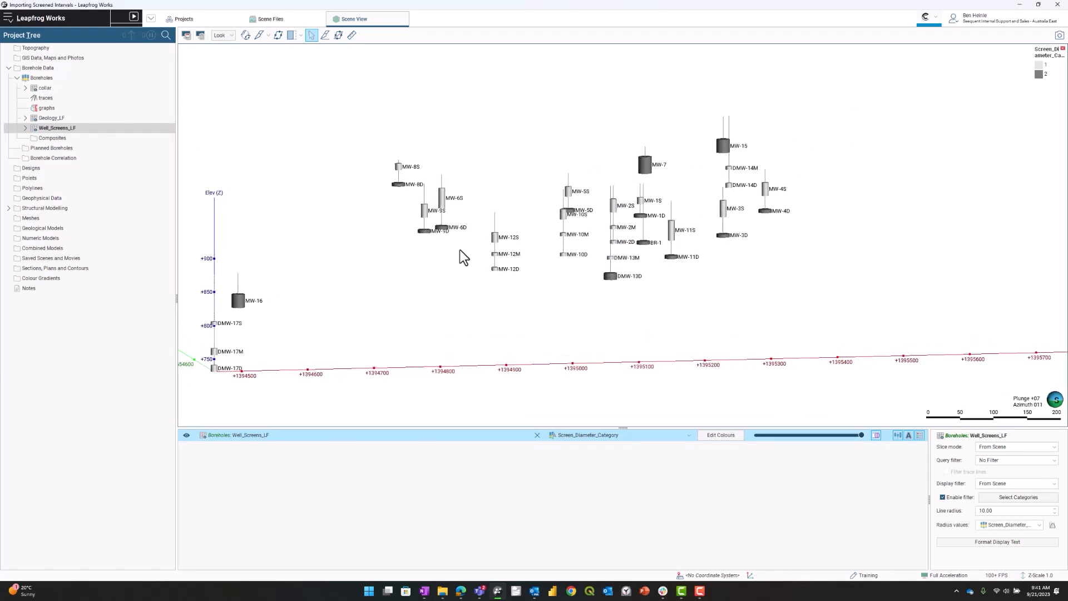
drag(463, 257, 432, 247)
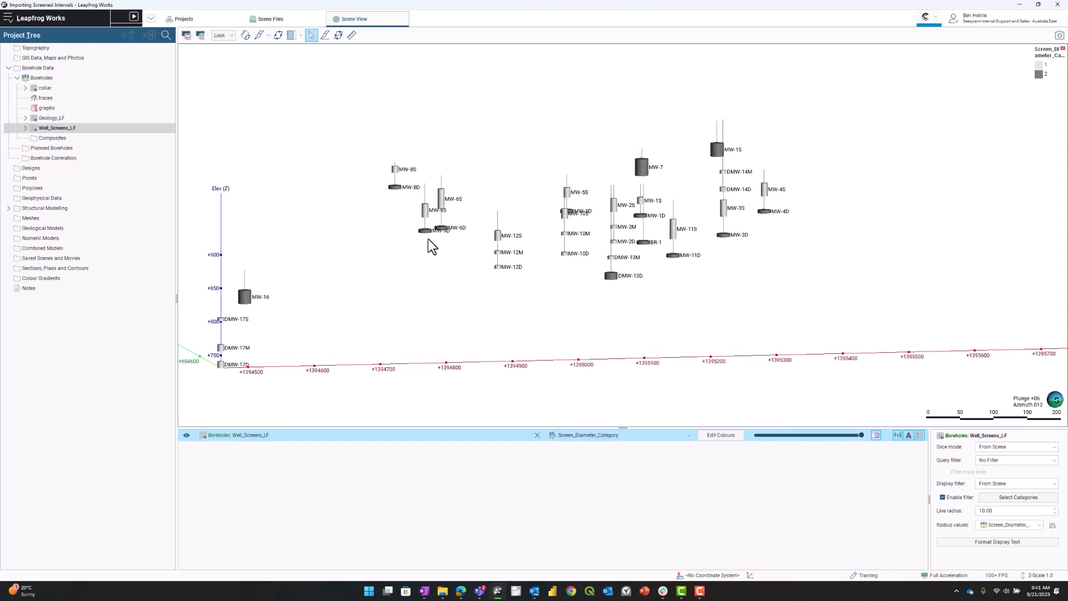